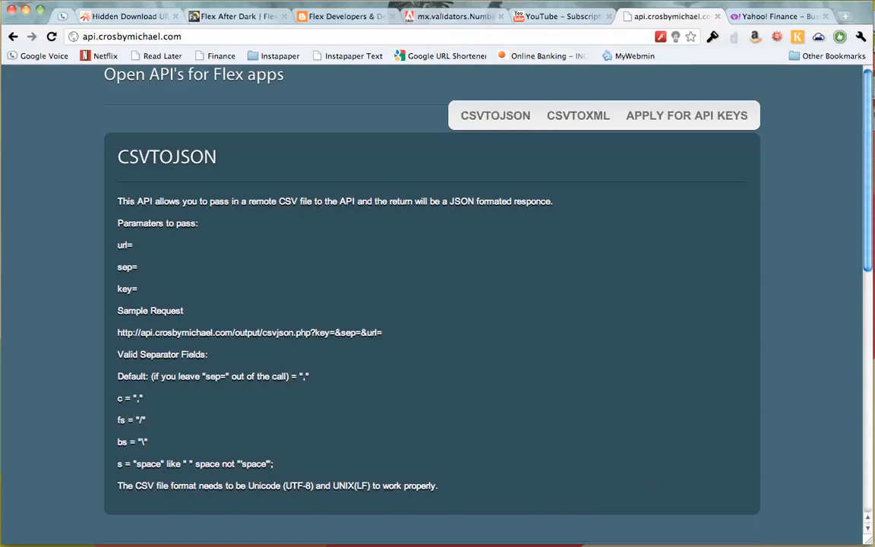
Create the web Flex project named csvxml and bring its csvxml.mxml file into view
{"action": "scroll", "scroll_direction": "down", "scroll_amount": 3}
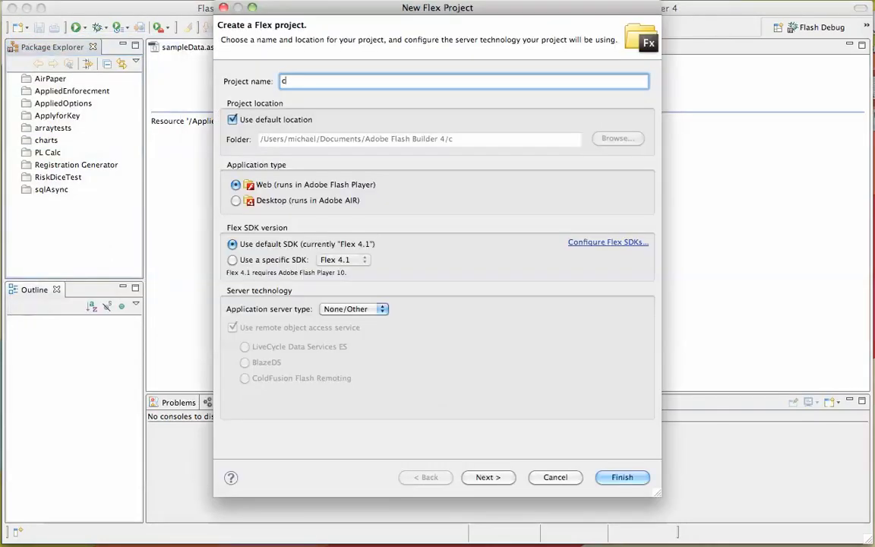
{"action": "type", "text": "svxml"}
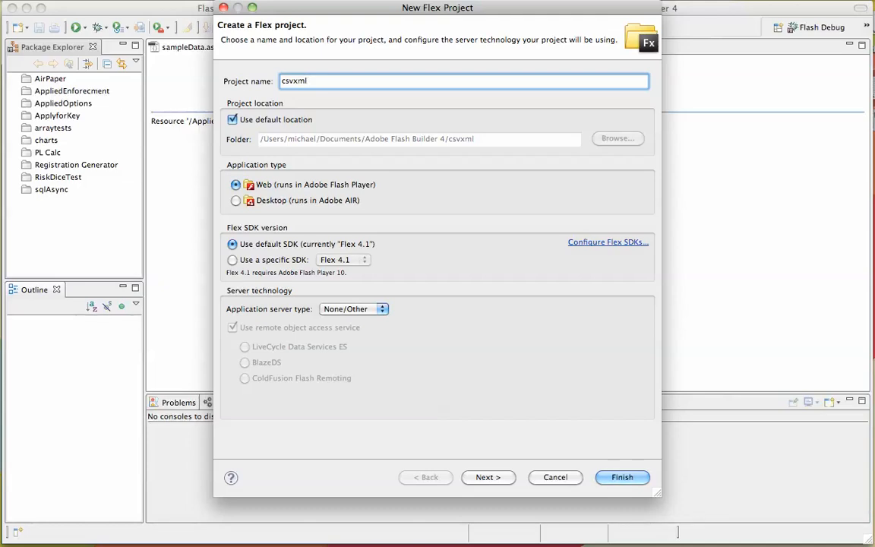
{"action": "left_click", "coordinate": [621, 477]}
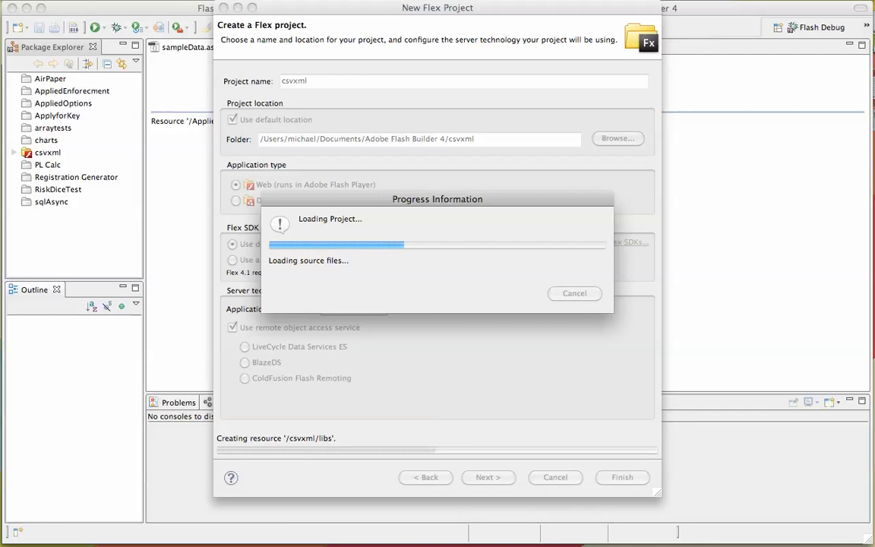
{"action": "left_click", "coordinate": [621, 477]}
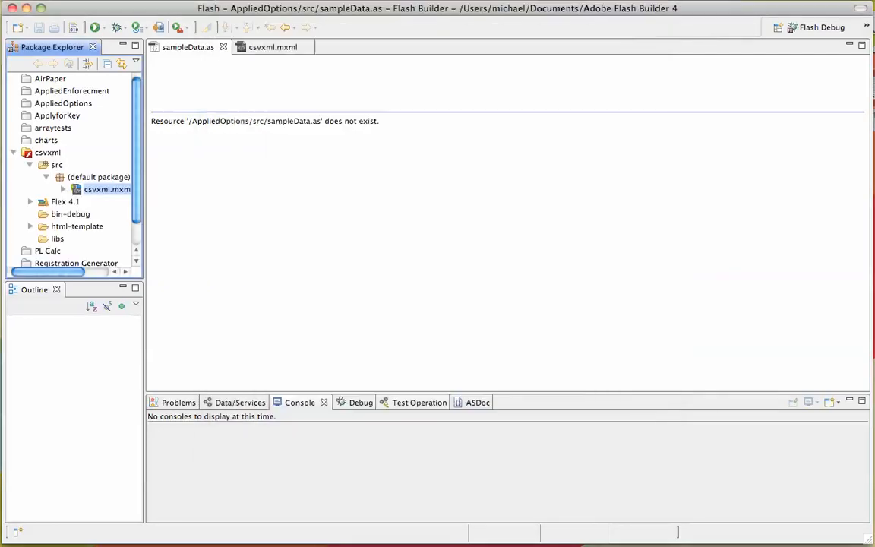
{"action": "left_click", "coordinate": [272, 47]}
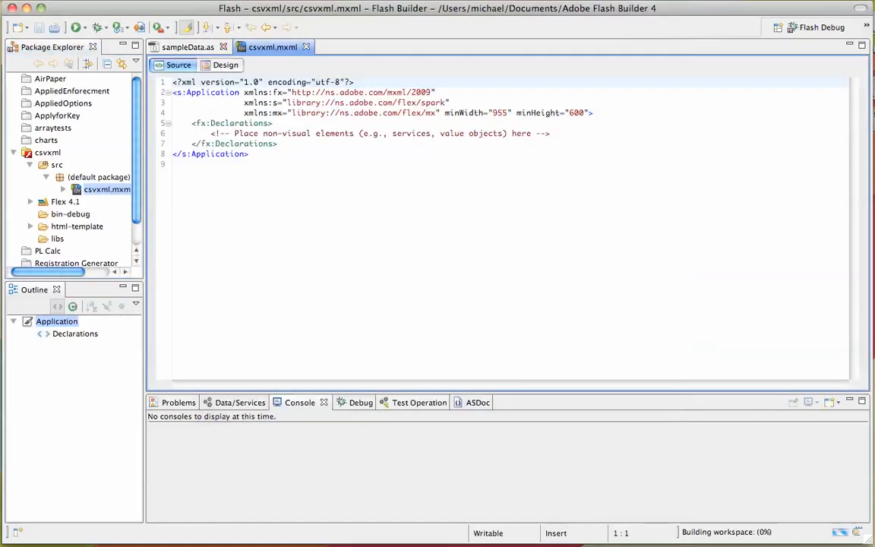
Close sampleData.as and start an HTTPService declaration with id csvXML
{"action": "left_click", "coordinate": [223, 47]}
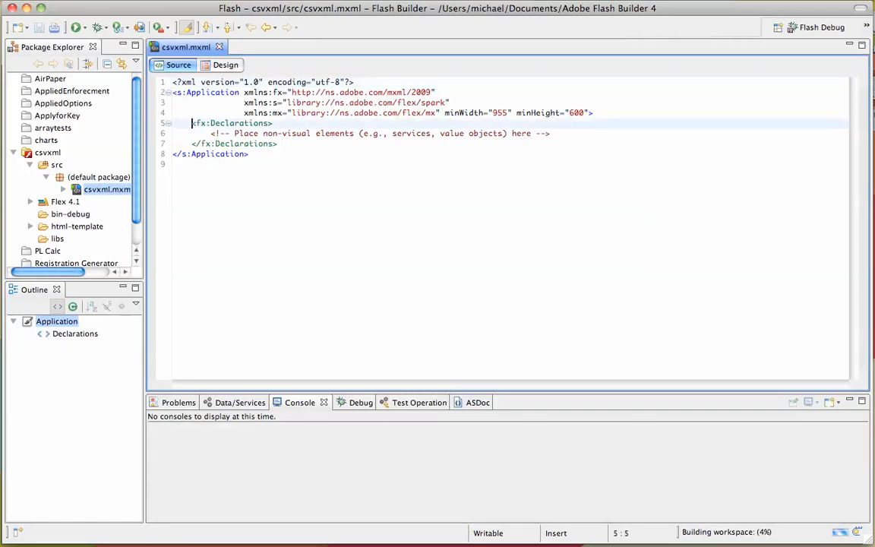
{"action": "key", "text": "Return"}
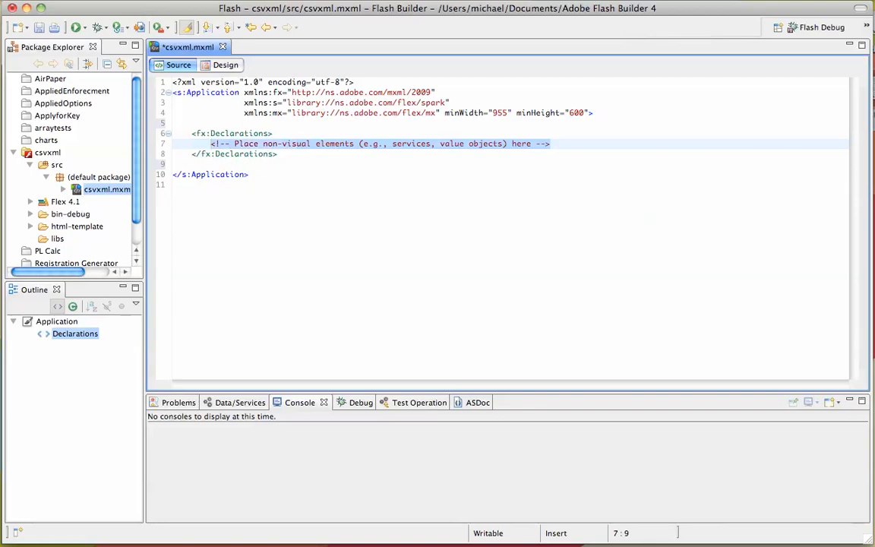
{"action": "type", "text": "<http"}
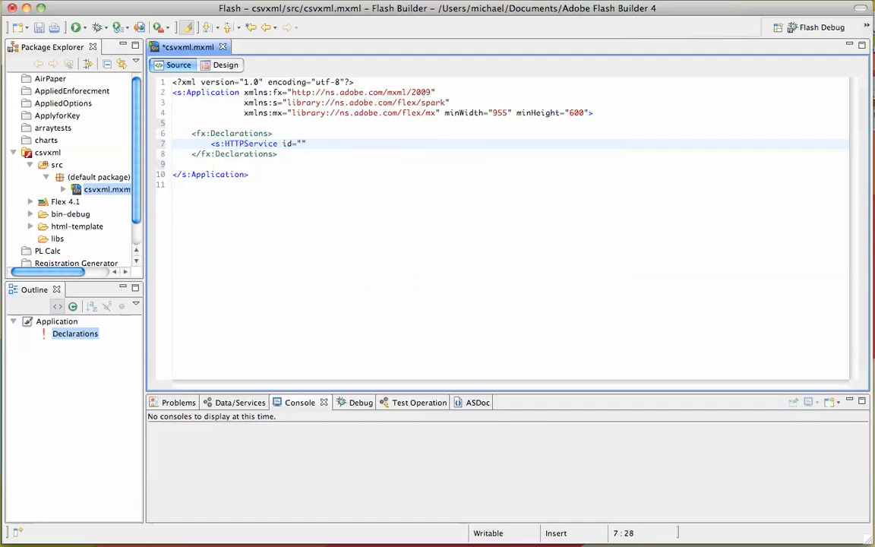
{"action": "type", "text": "csv"}
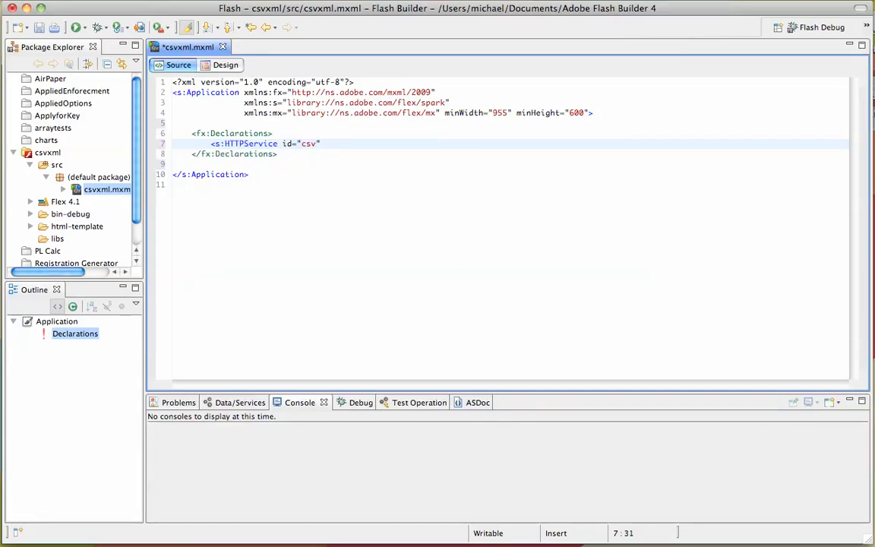
{"action": "type", "text": "XML"}
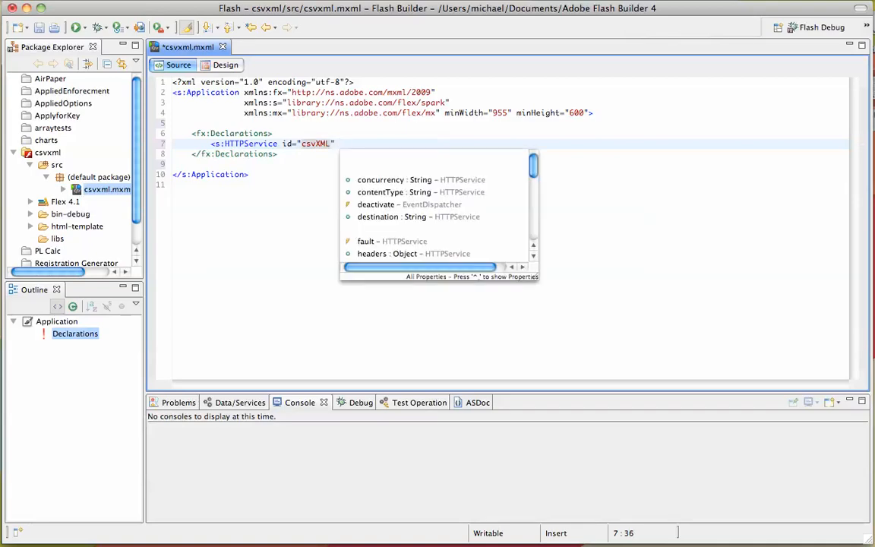
{"action": "type", "text": "ur"}
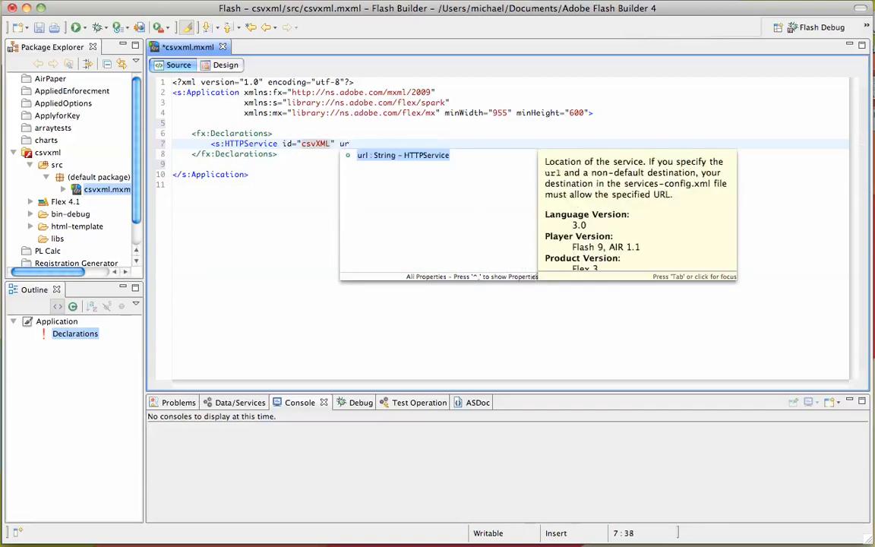
Give the HTTPService a url bound to {myURL} and close the tag
{"action": "left_click", "coordinate": [403, 155]}
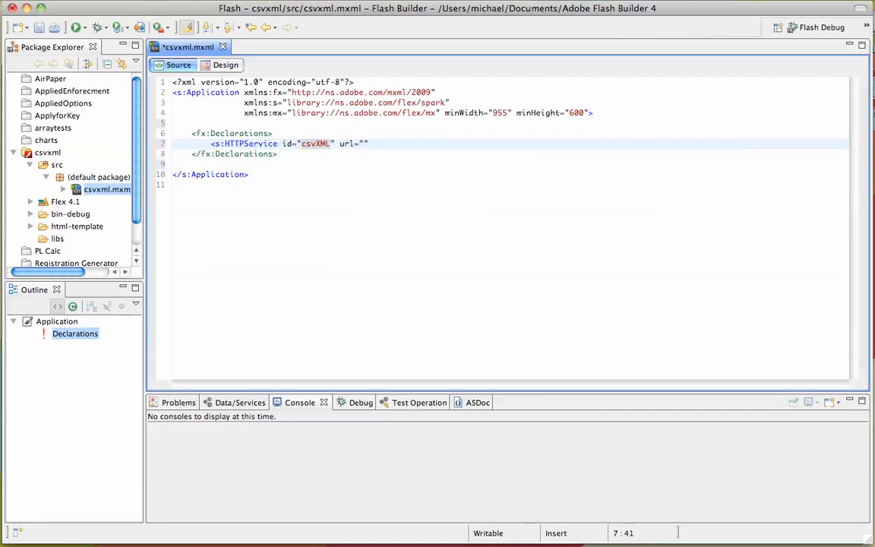
{"action": "type", "text": "myURl"}
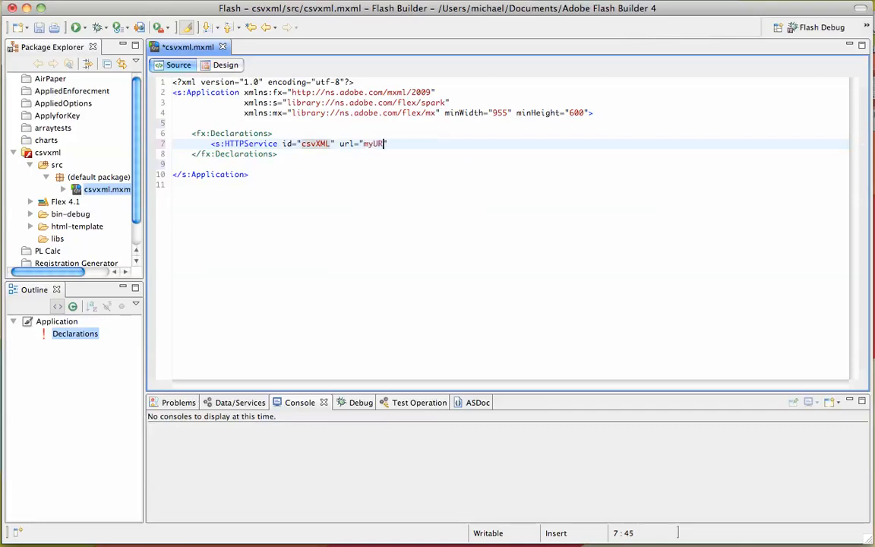
{"action": "type", "text": "L\"/>"}
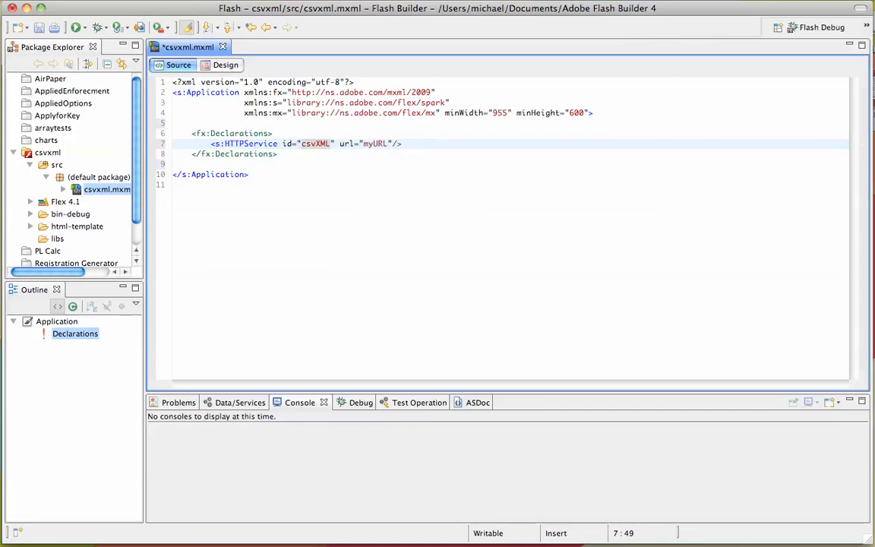
{"action": "left_click", "coordinate": [40, 333]}
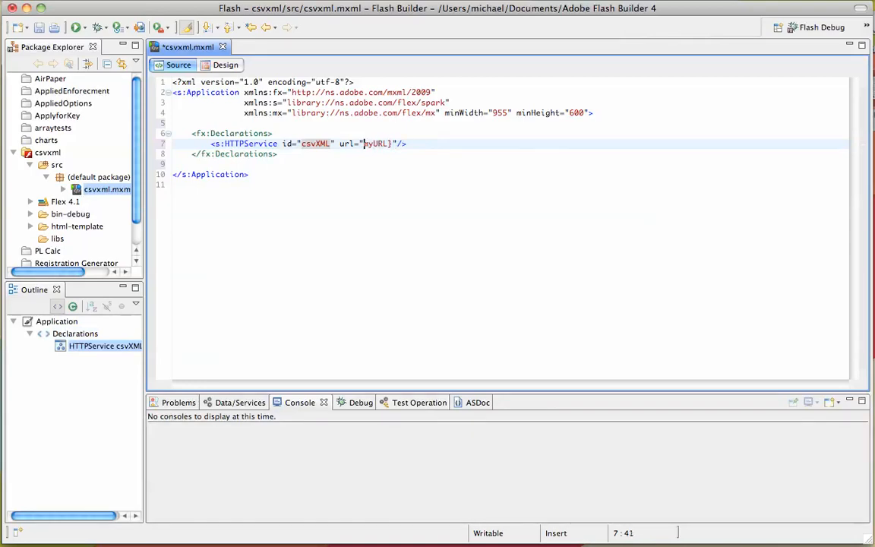
{"action": "type", "text": "{"}
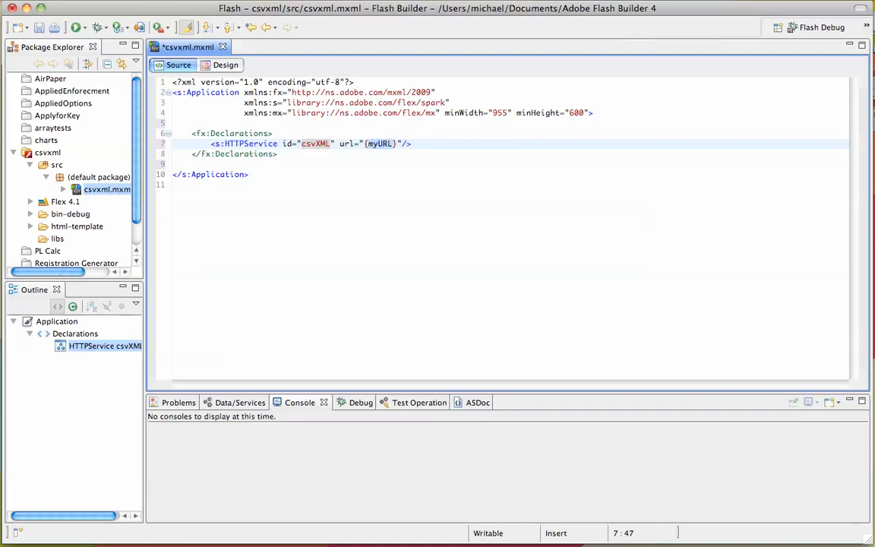
{"action": "left_click", "coordinate": [374, 144]}
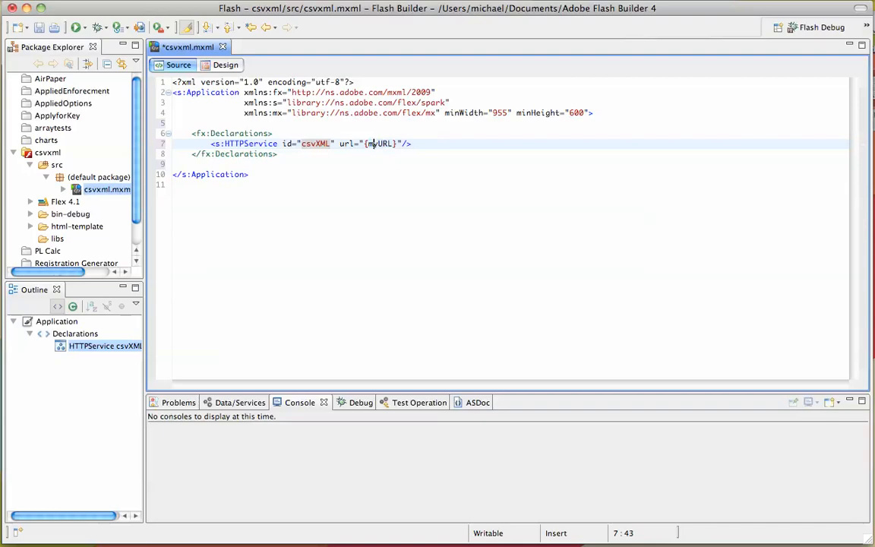
{"action": "left_click", "coordinate": [194, 133]}
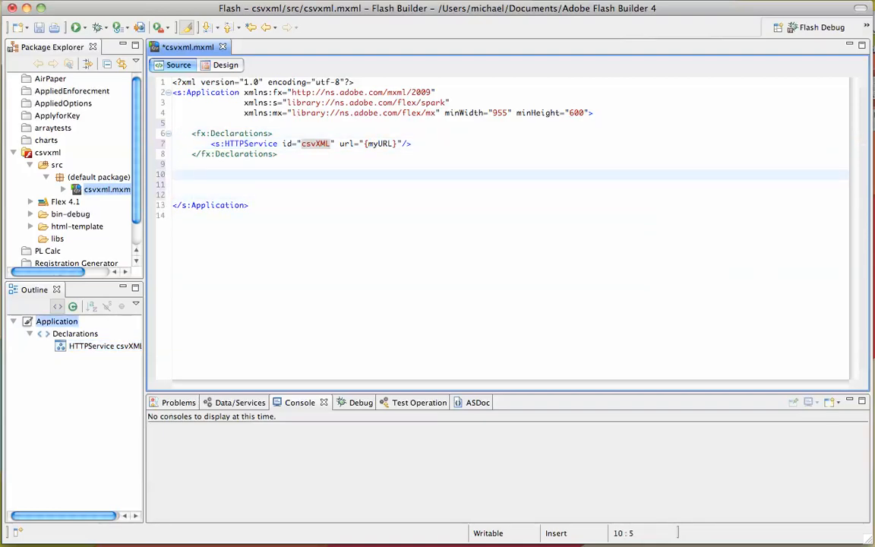
Add a Script block declaring [Bindable] private var myURL:String with an opening quote
{"action": "type", "text": "<scri"}
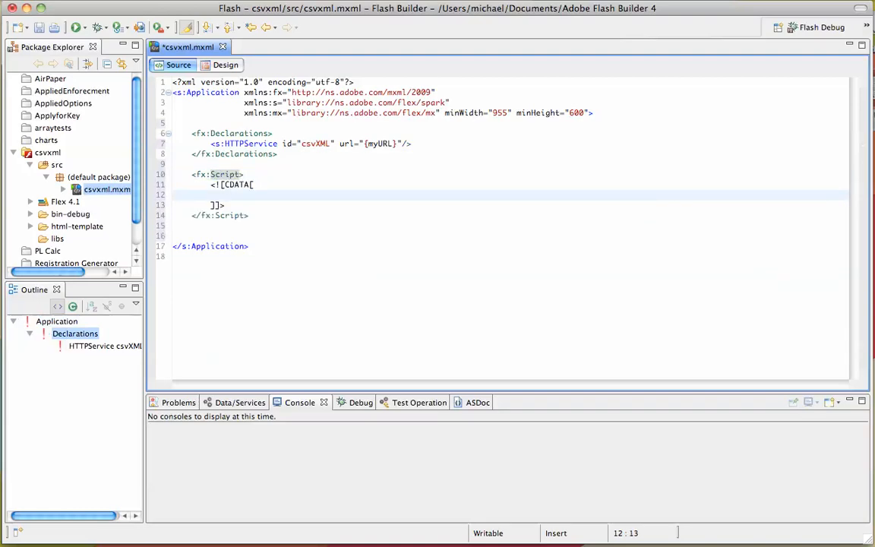
{"action": "key", "text": "Return"}
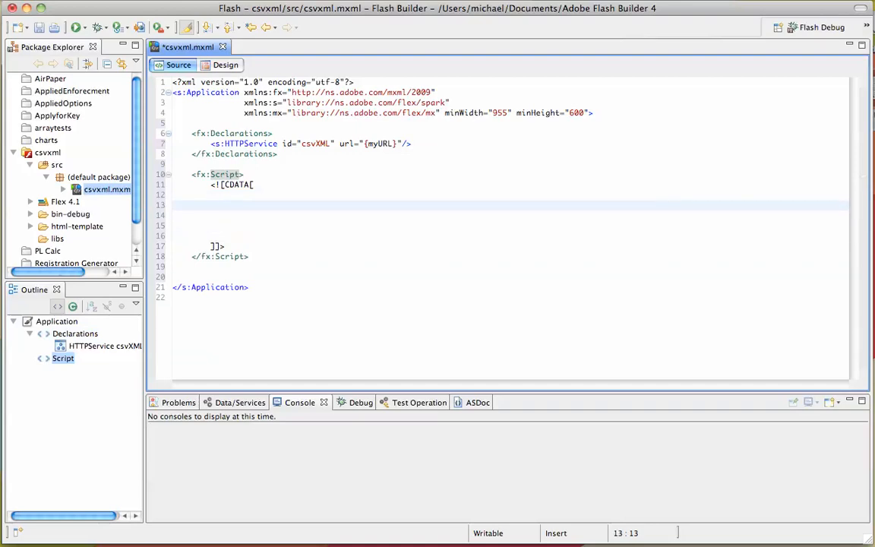
{"action": "type", "text": "[]"}
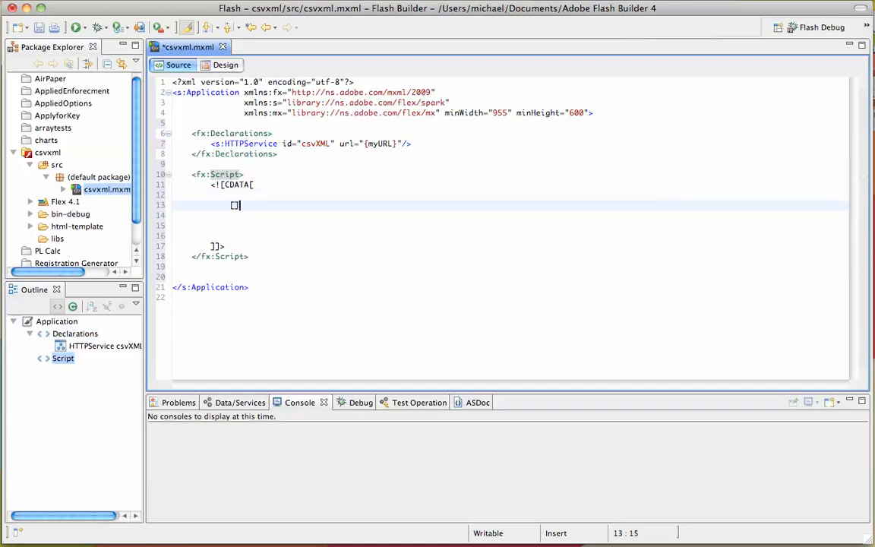
{"action": "type", "text": "[Bindable"}
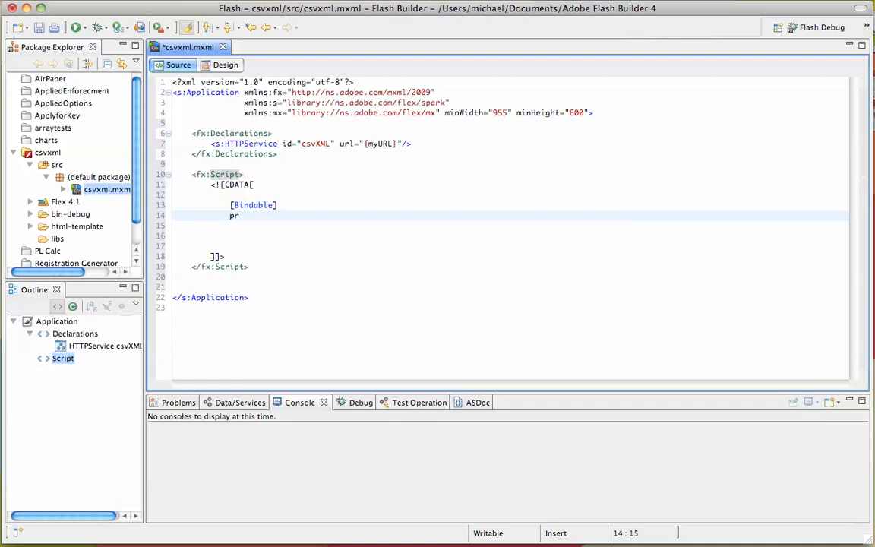
{"action": "type", "text": "ivate var"}
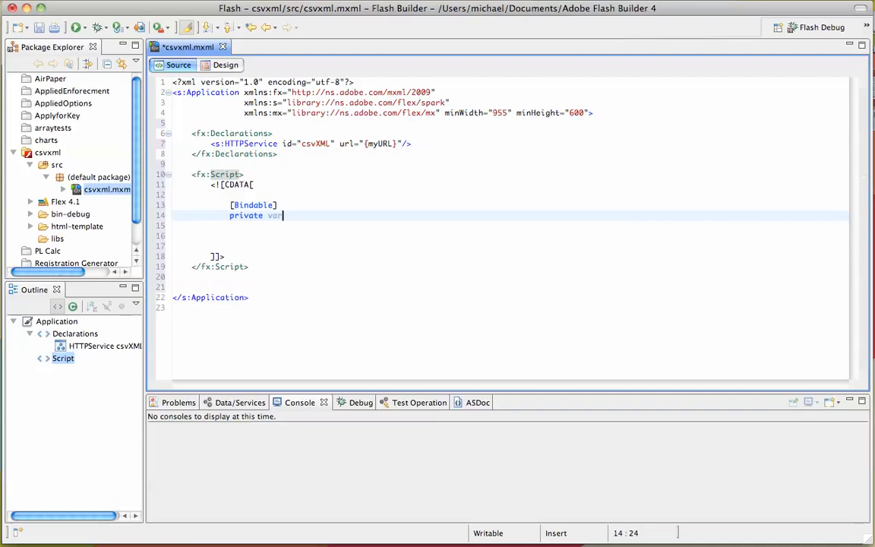
{"action": "type", "text": "myULR"}
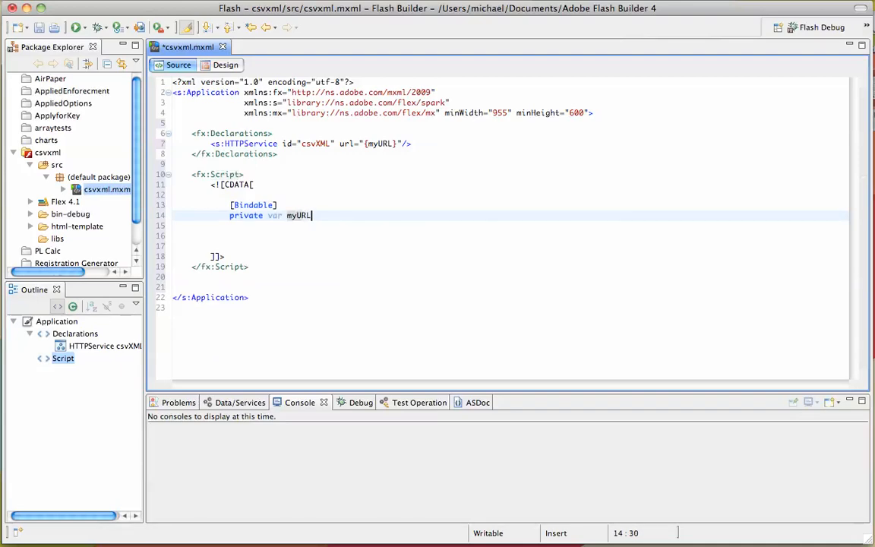
{"action": "type", "text": ":string ="}
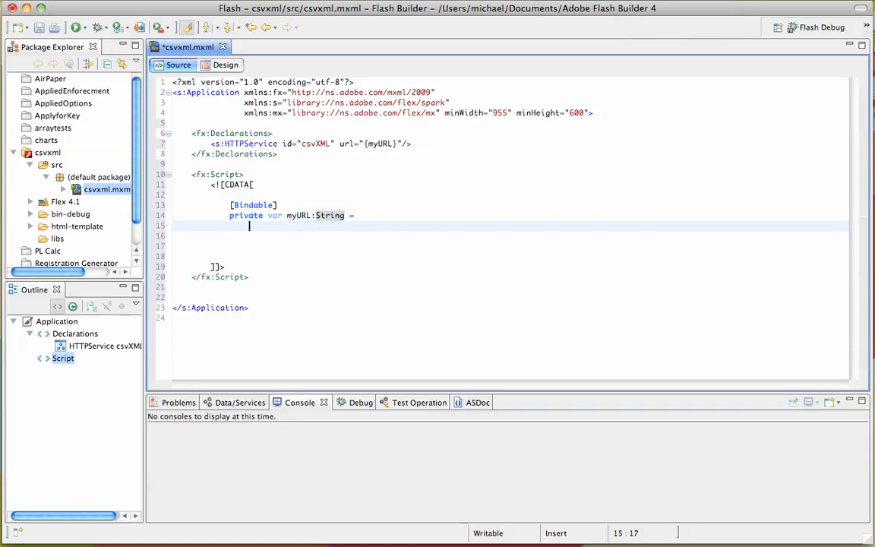
{"action": "type", "text": "\""}
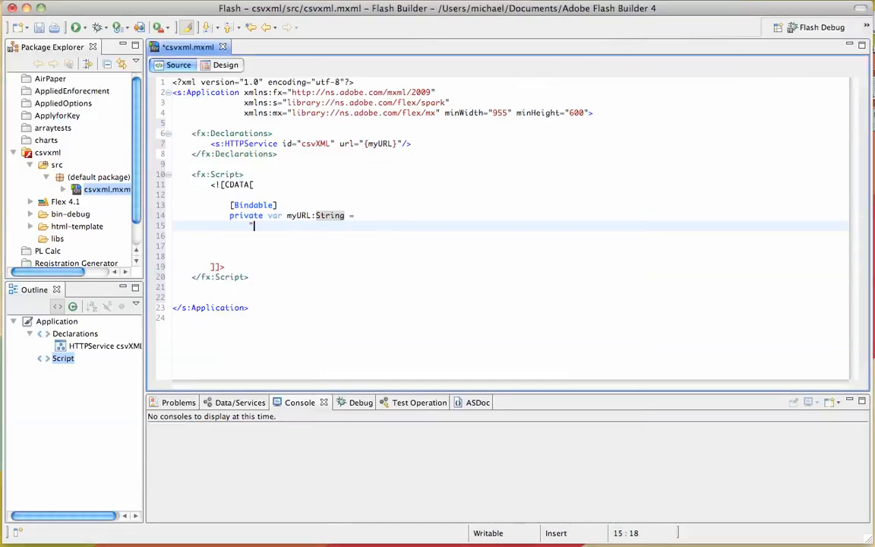
Fill myURL with the api.crosbymichael.com CSVTOXML sample request URL and end with a semicolon
{"action": "type", "text": "http://api.crosbymichael.com/output/csvxml.php?key=yourkeyhere&url=http://api.crosbymichael.com/output/sample.csv"}
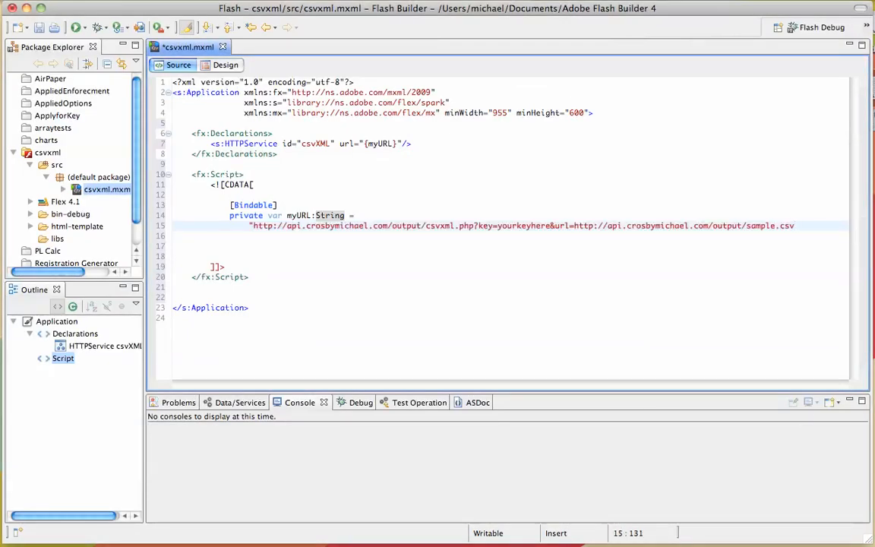
{"action": "type", "text": ";"}
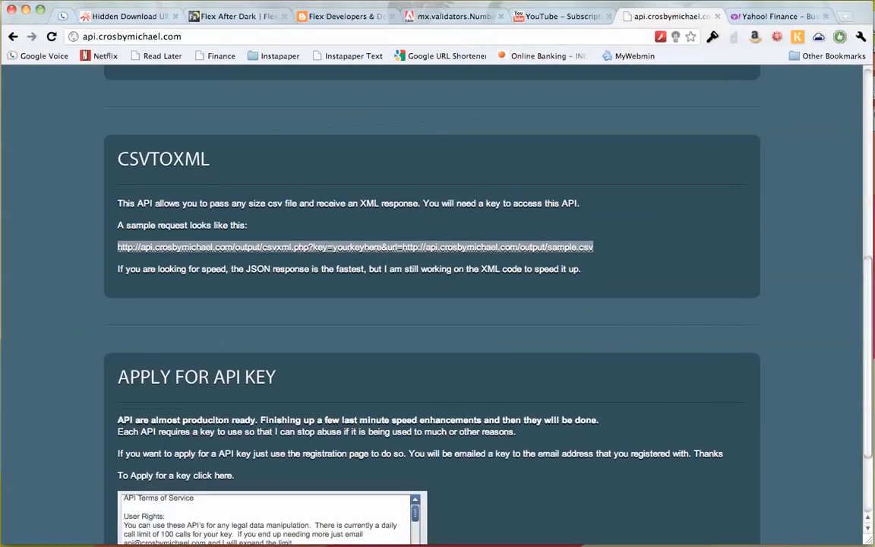
{"action": "scroll", "scroll_direction": "down", "scroll_amount": 3}
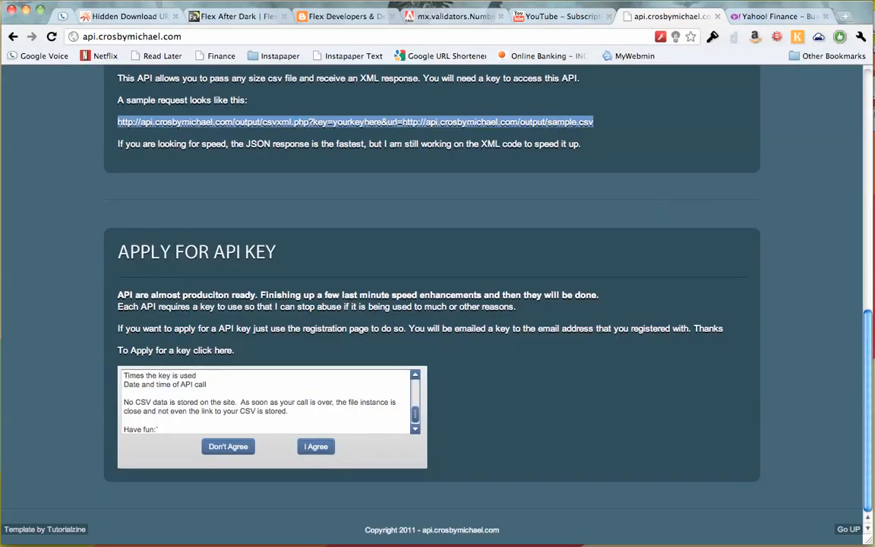
{"action": "scroll", "scroll_direction": "up", "scroll_amount": 3}
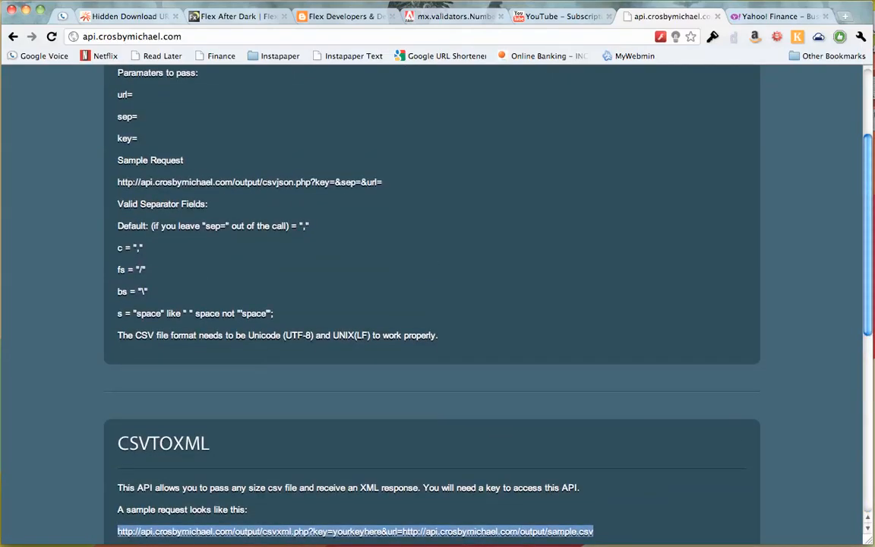
{"action": "scroll", "scroll_direction": "down", "scroll_amount": 3}
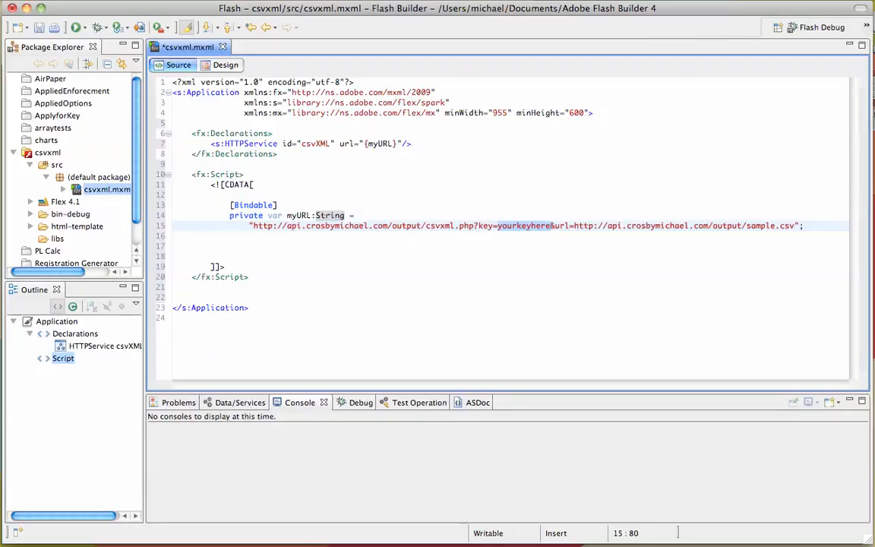
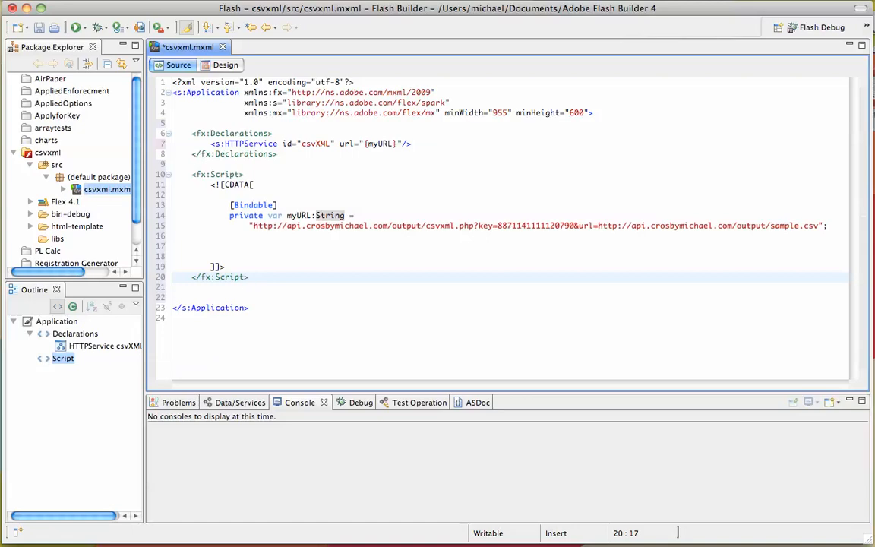
{"action": "left_click", "coordinate": [249, 276]}
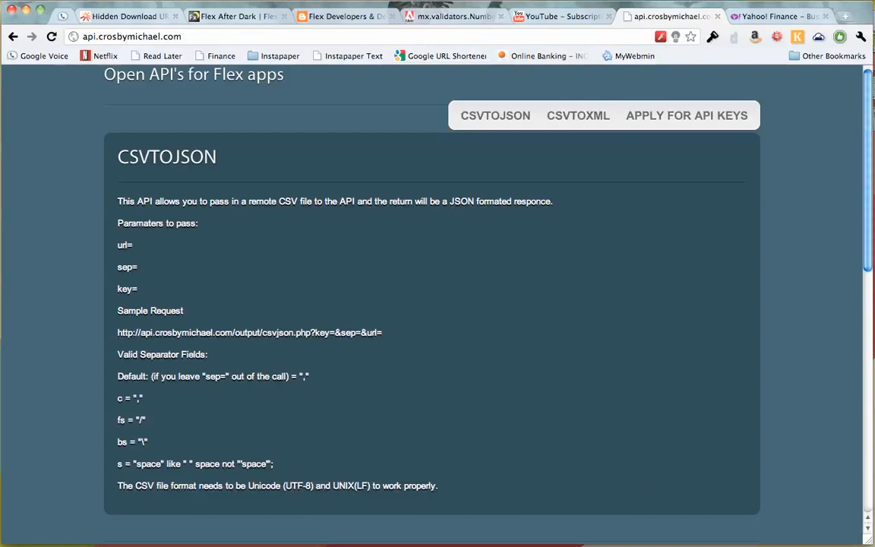
Look up SPY on Yahoo Finance, open Historical Prices, and copy the spreadsheet download link
{"action": "left_click", "coordinate": [779, 16]}
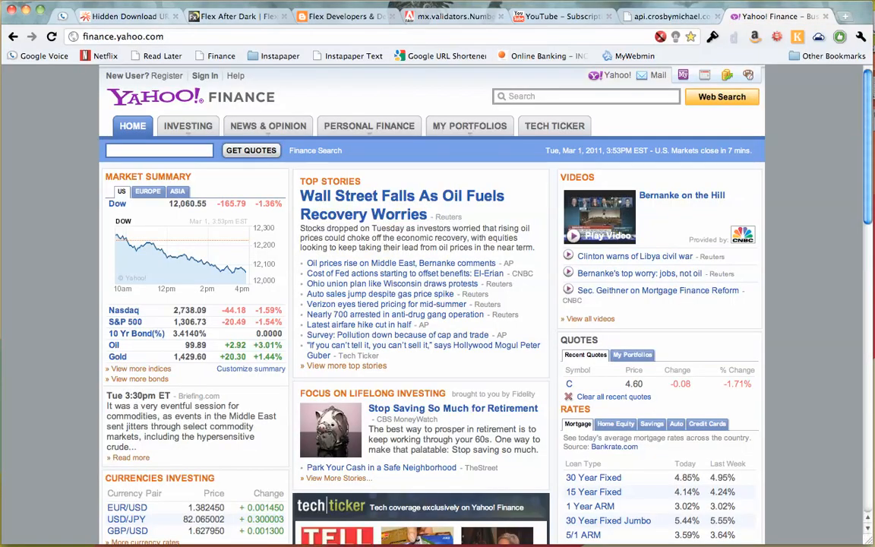
{"action": "type", "text": "spy"}
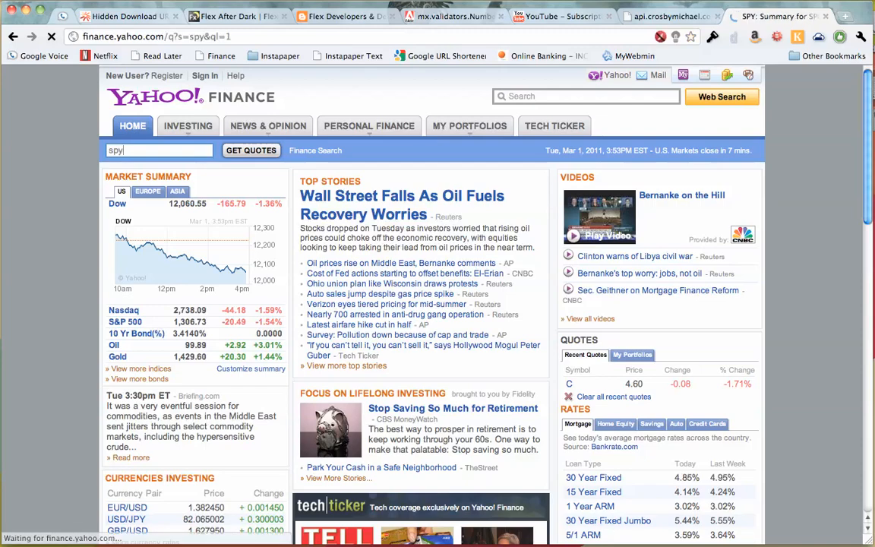
{"action": "left_click", "coordinate": [250, 150]}
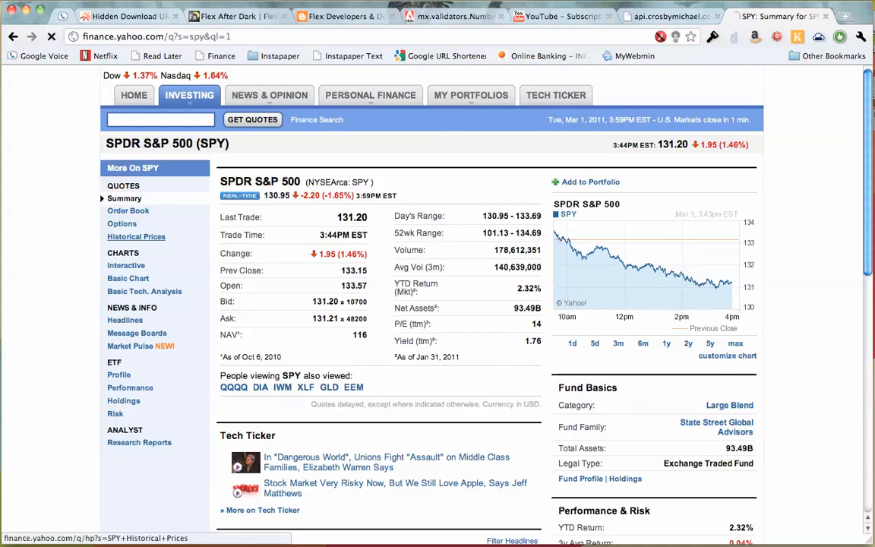
{"action": "left_click", "coordinate": [136, 236]}
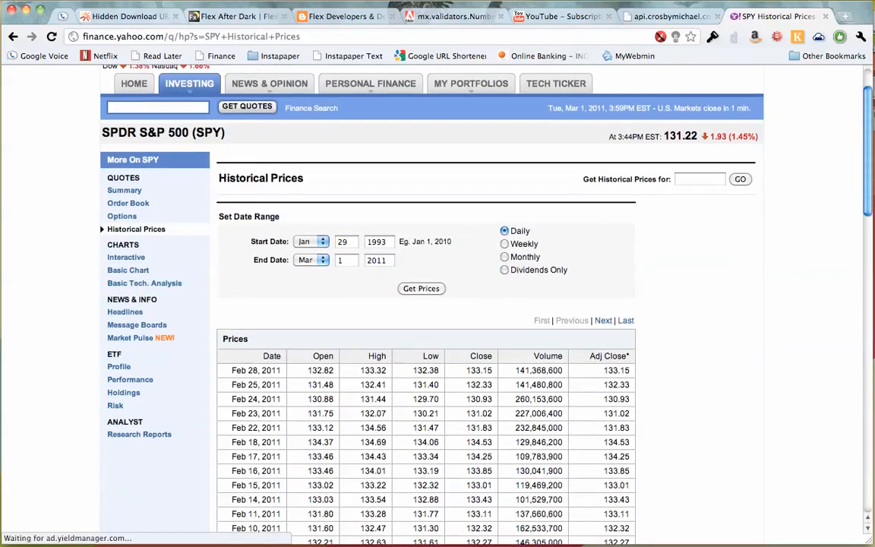
{"action": "scroll", "scroll_direction": "down", "scroll_amount": 3}
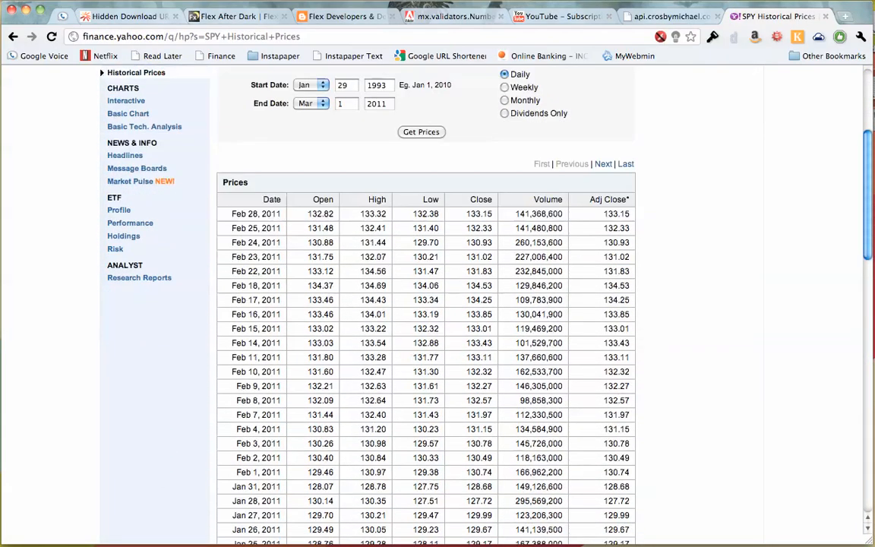
{"action": "scroll", "scroll_direction": "down", "scroll_amount": 3}
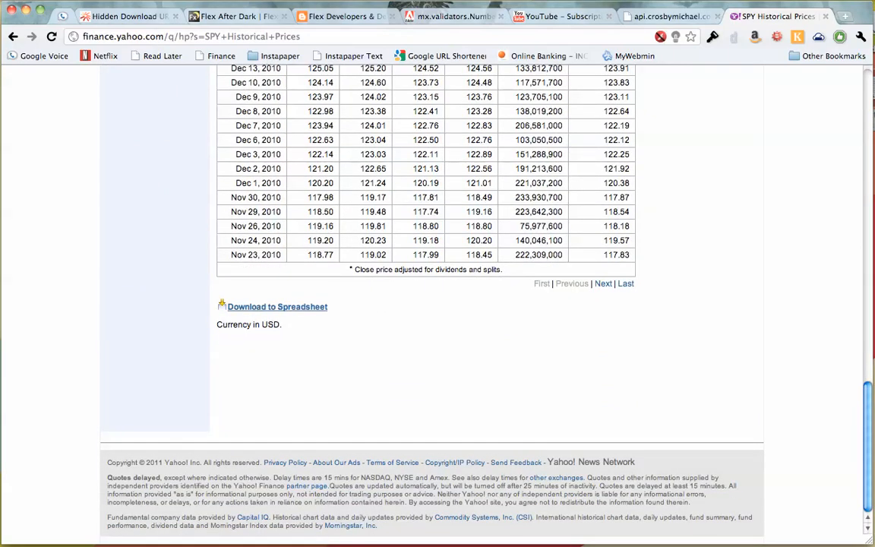
{"action": "right_click", "coordinate": [277, 306]}
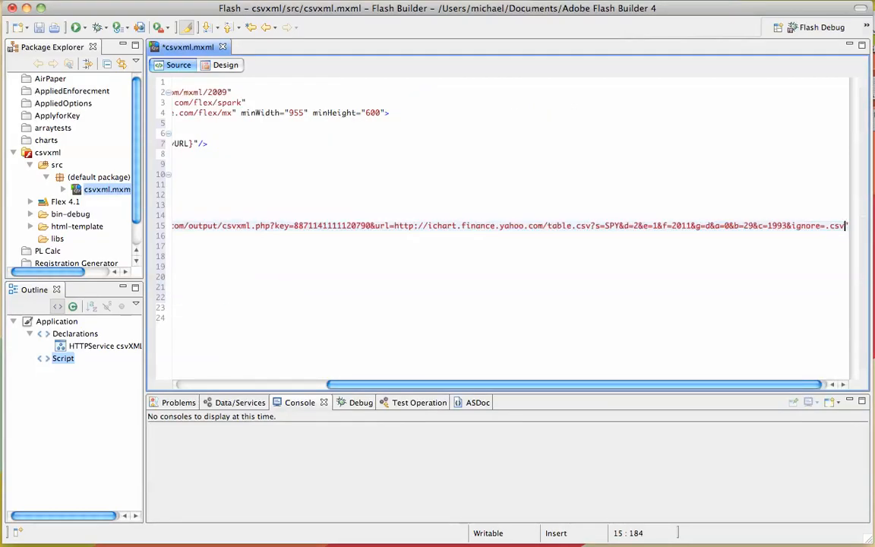
Swap the url parameter for Yahoo's SPY table.csv link and save csvxml.mxml
{"action": "scroll", "scroll_direction": "left", "scroll_amount": 3}
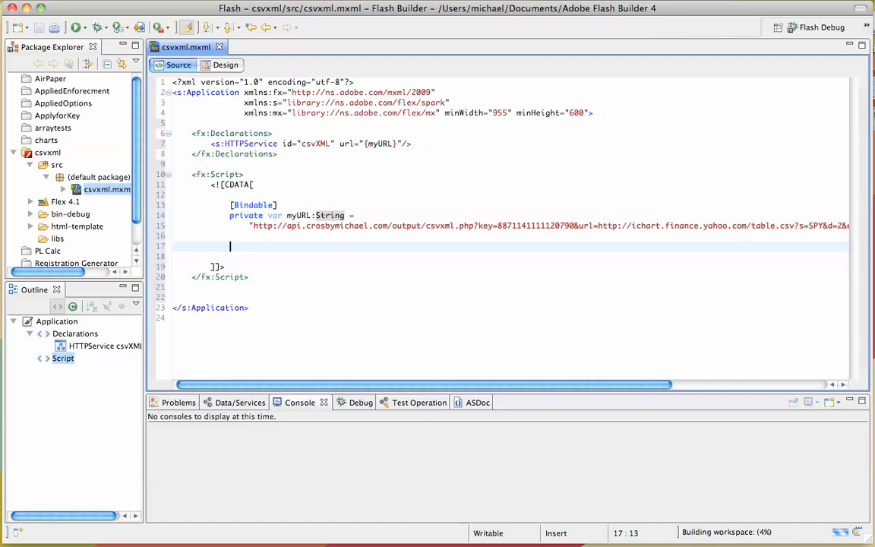
{"action": "left_click", "coordinate": [225, 65]}
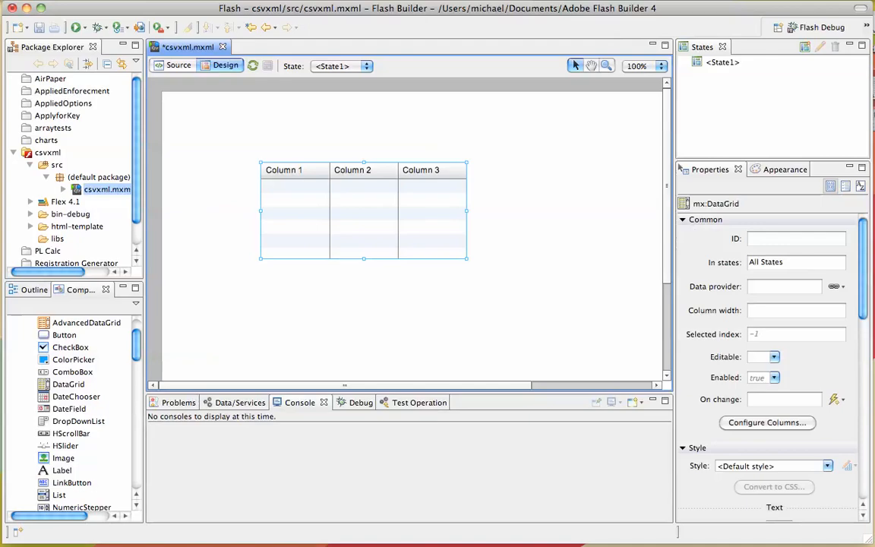
Return to the MXML source showing the newly placed three-column DataGrid
{"action": "left_click", "coordinate": [178, 65]}
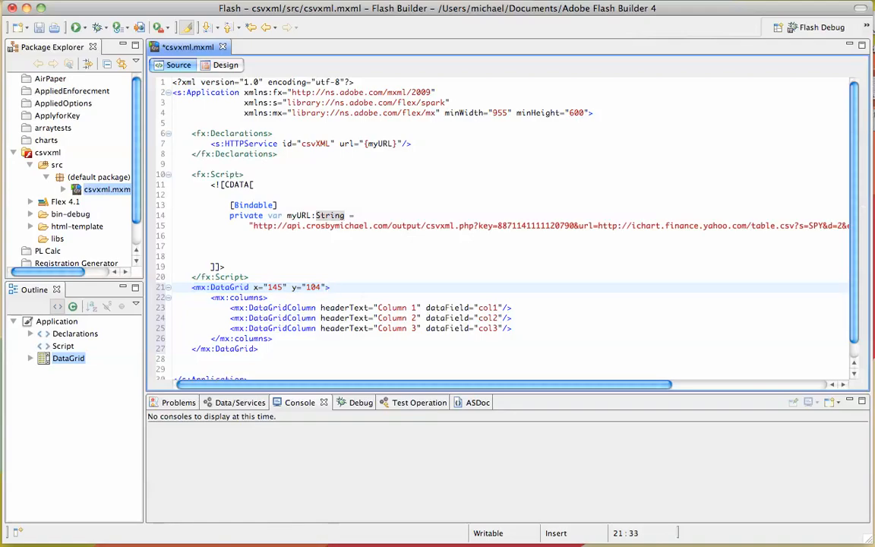
Set the DataGrid dataProvider to {csvXML.lastResult.item.items} and select the first column's col1 field
{"action": "type", "text": "dataProvider=\""}
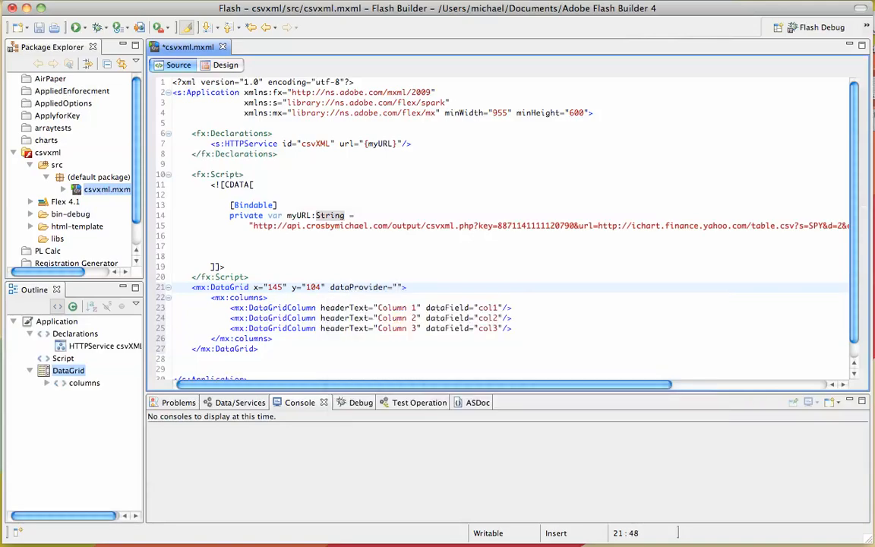
{"action": "type", "text": "csvXML."}
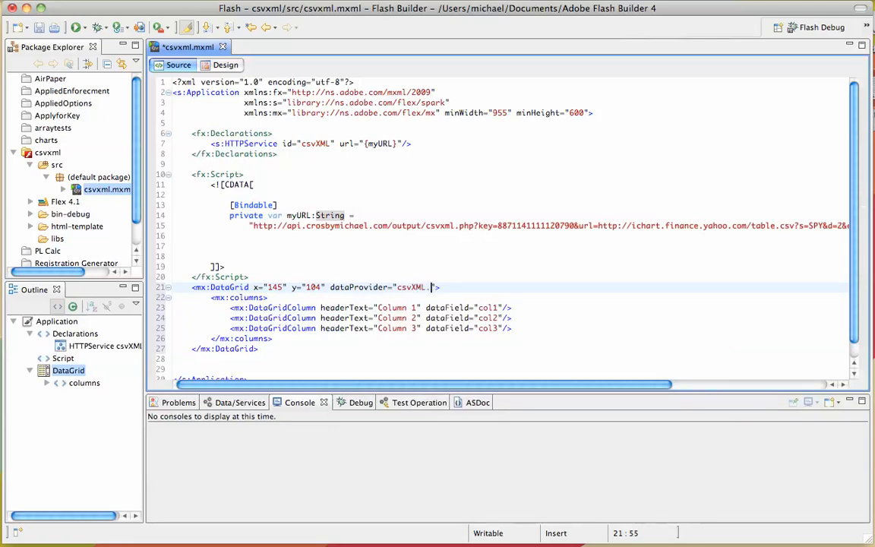
{"action": "type", "text": "lastRes"}
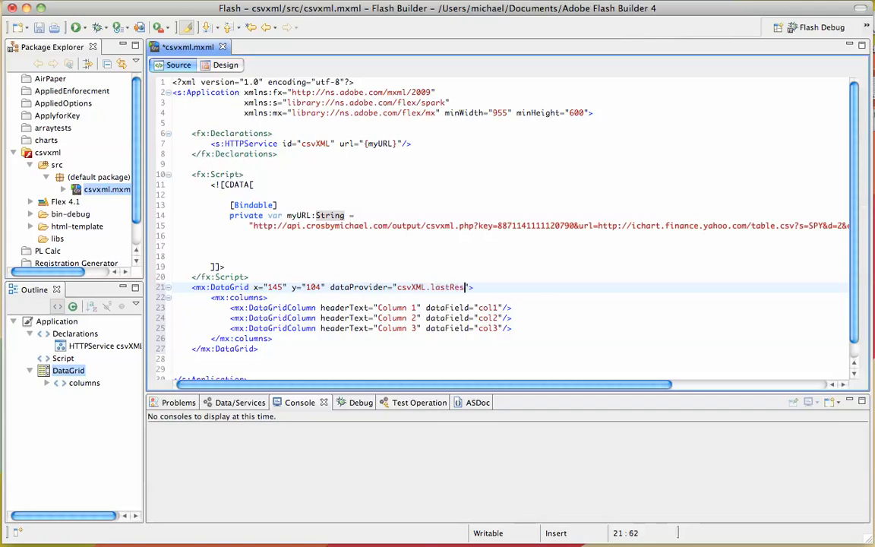
{"action": "type", "text": "ult"}
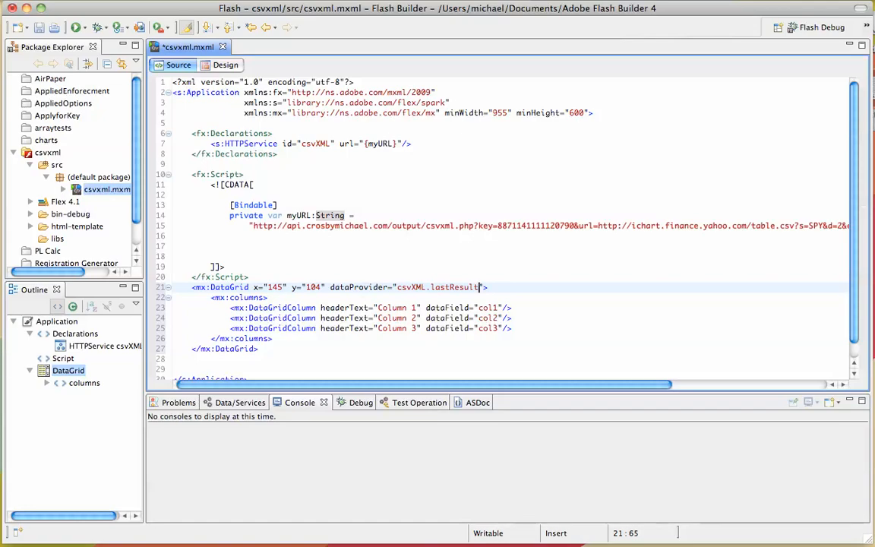
{"action": "left_click", "coordinate": [261, 226]}
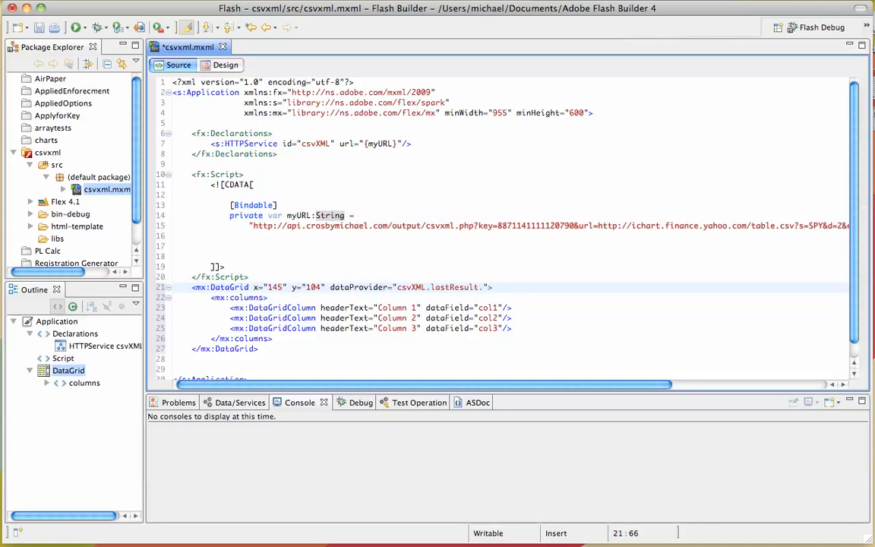
{"action": "type", "text": ".item.t"}
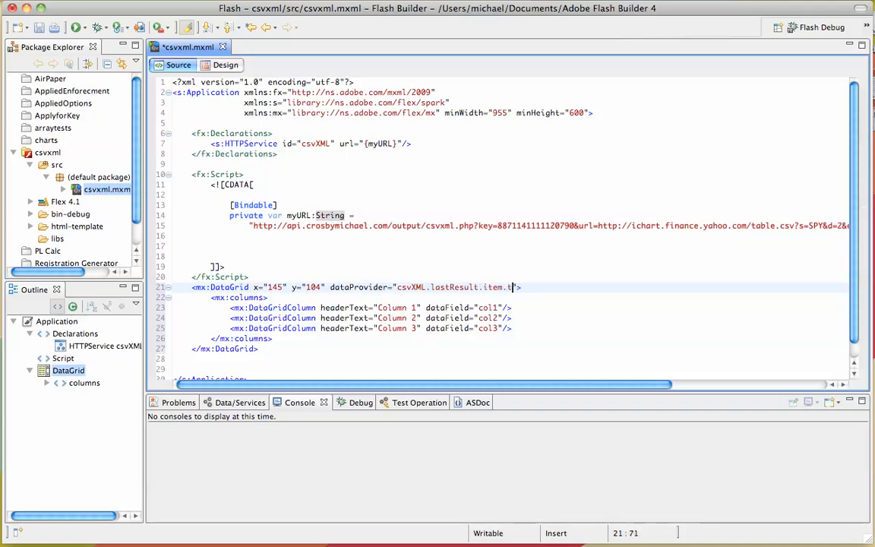
{"action": "type", "text": "ems"}
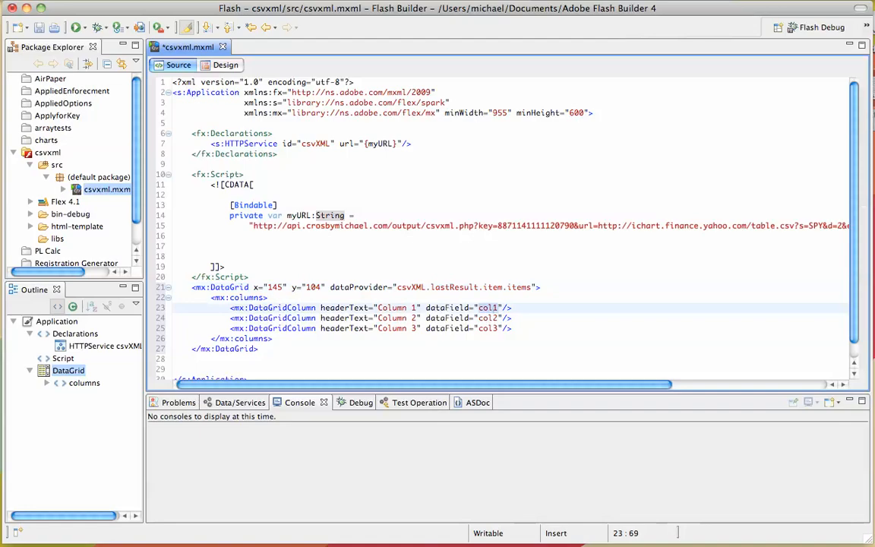
{"action": "left_click", "coordinate": [46, 382]}
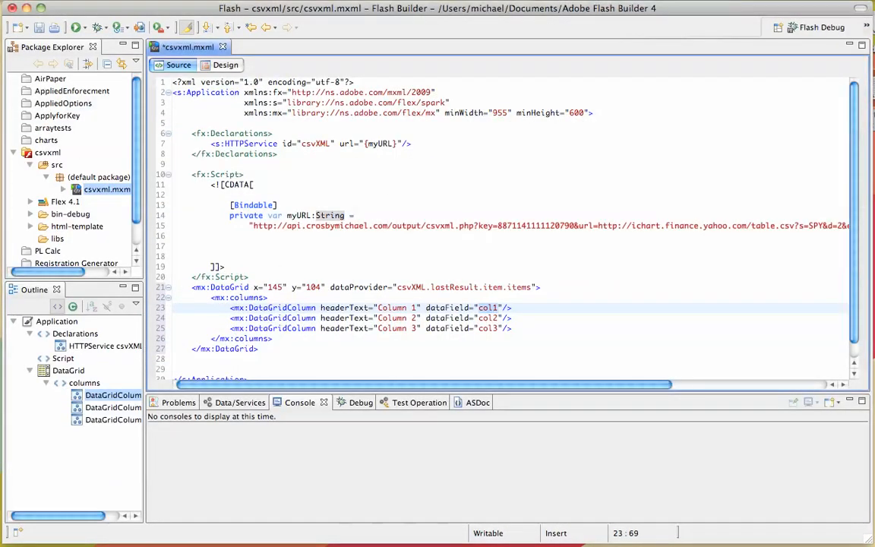
Change the column dataFields col1, col2, col3 to field0, field1, field2
{"action": "type", "text": "field"}
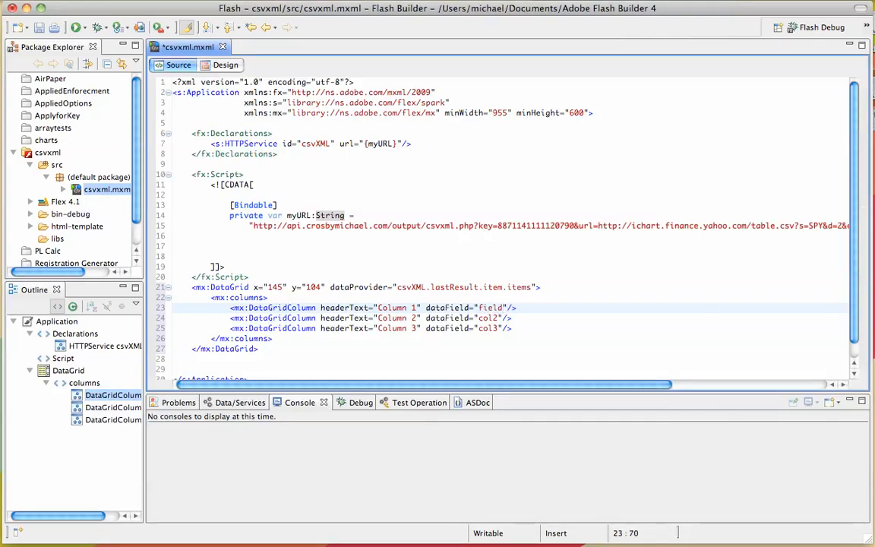
{"action": "type", "text": "0"}
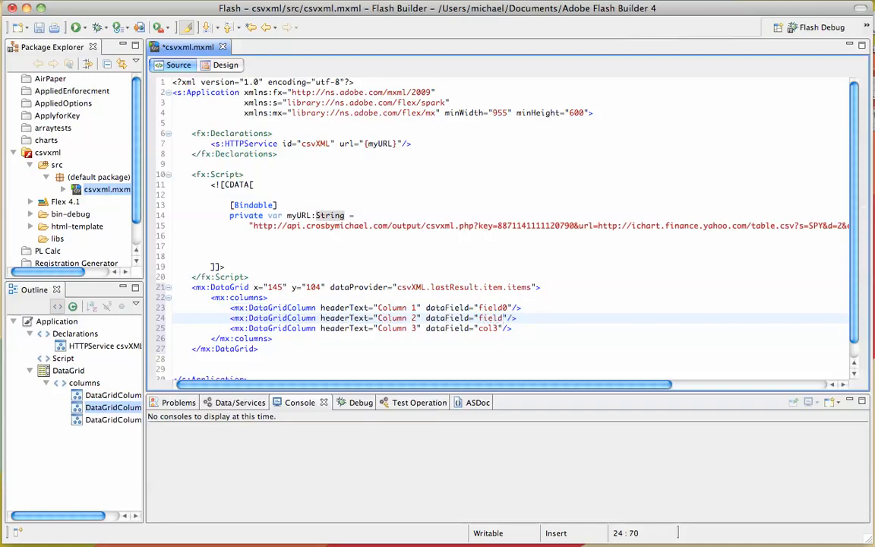
{"action": "type", "text": "1"}
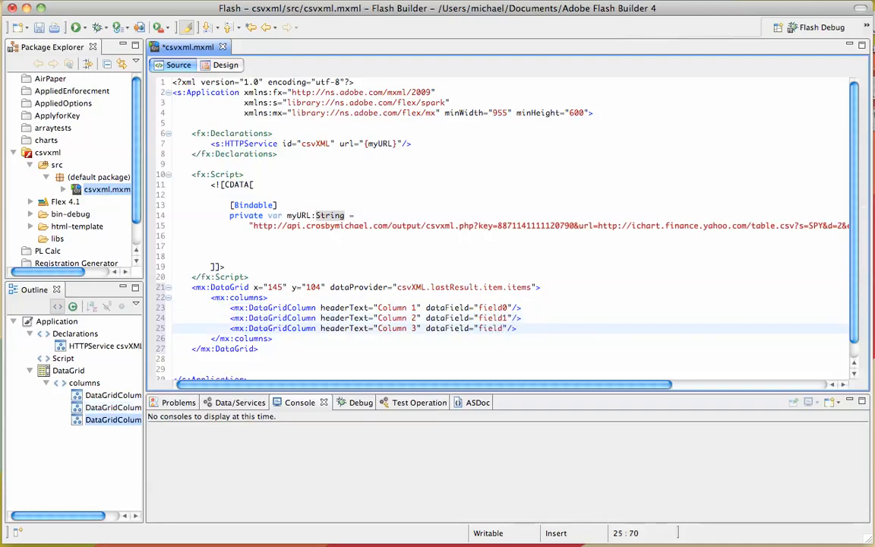
{"action": "type", "text": "2"}
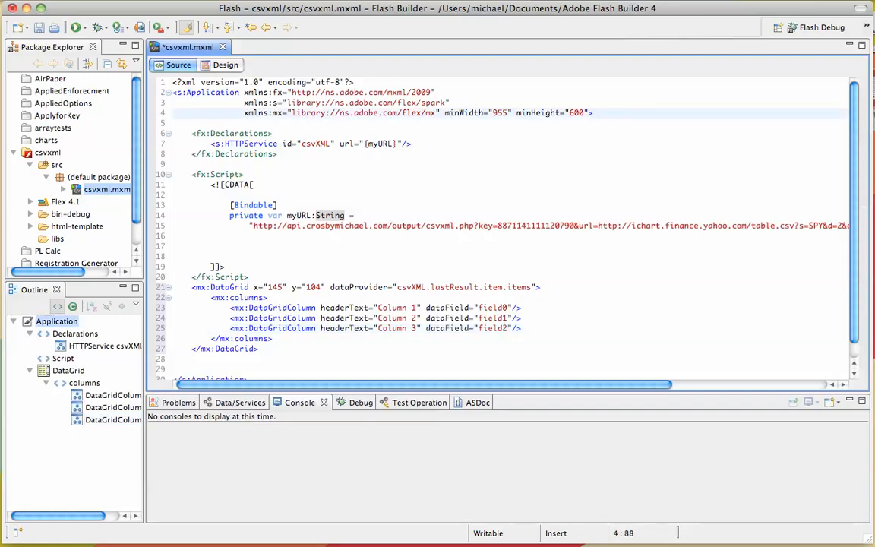
Run a new init() on creationComplete that calls csvXML.send(), then launch Debug
{"action": "type", "text": "cere"}
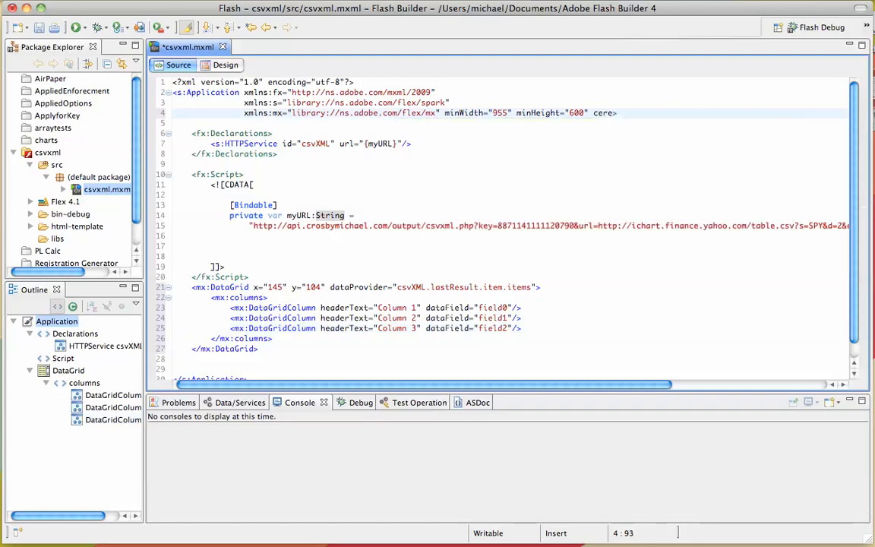
{"action": "type", "text": "cre"}
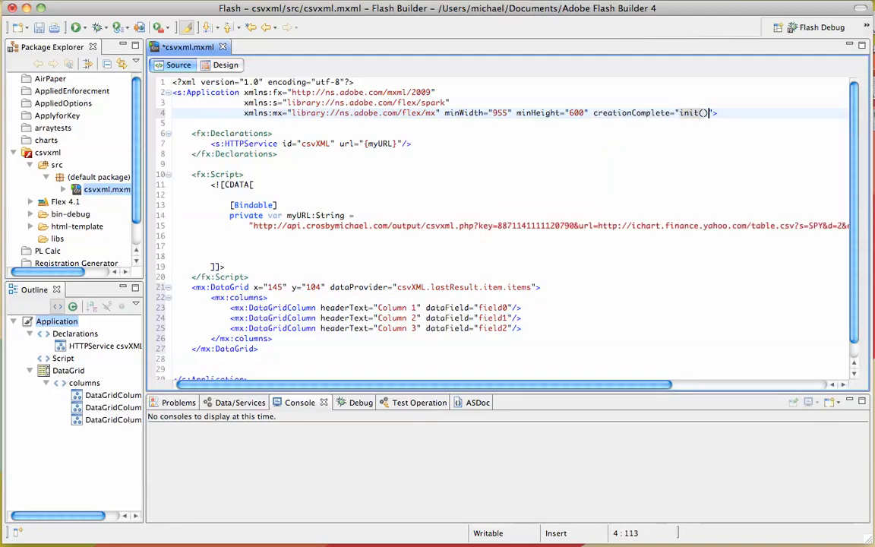
{"action": "left_click", "coordinate": [230, 236]}
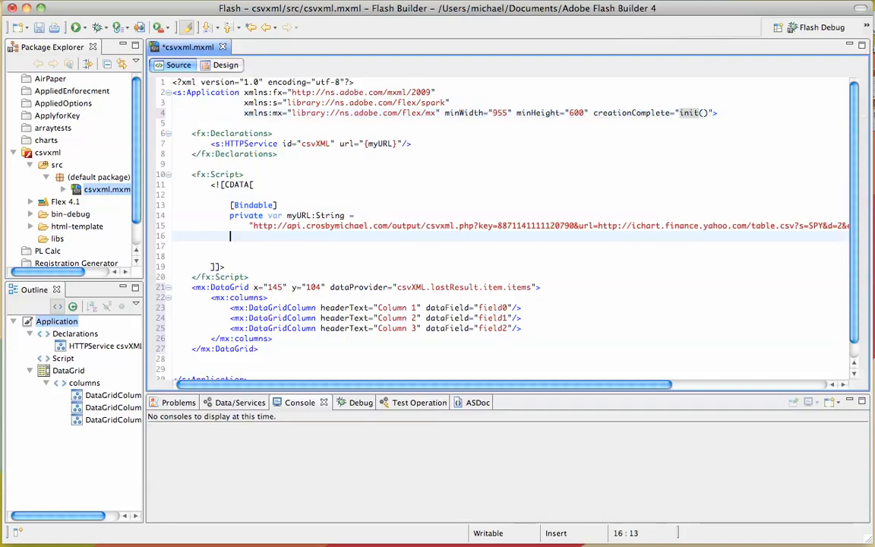
{"action": "type", "text": "p"}
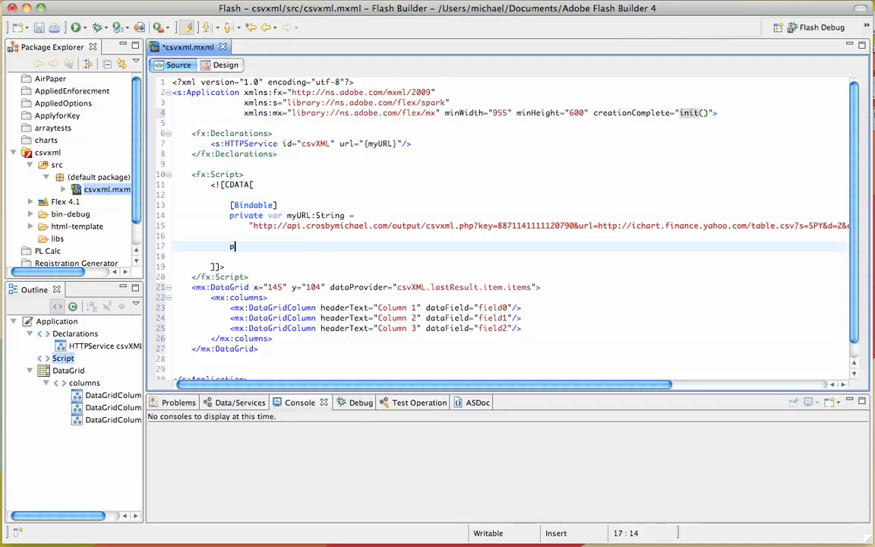
{"action": "type", "text": "rivate function init"}
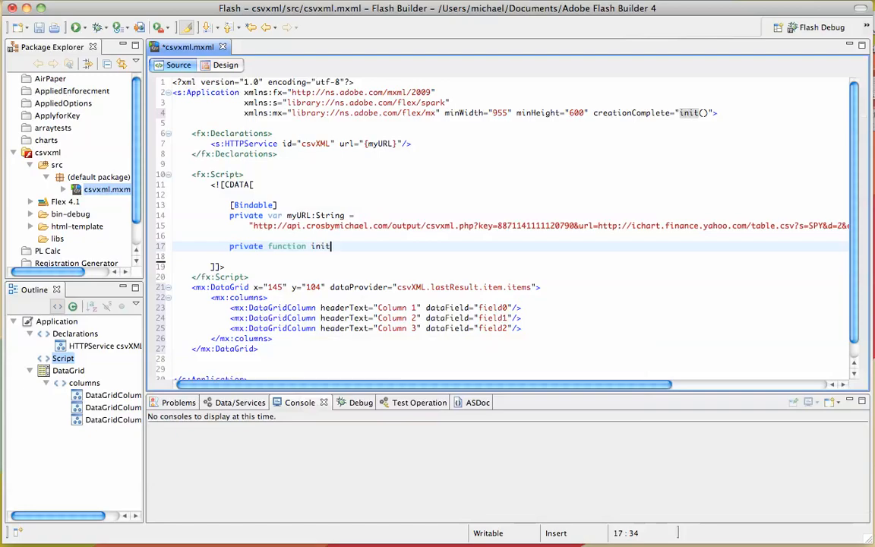
{"action": "type", "text": "():void"}
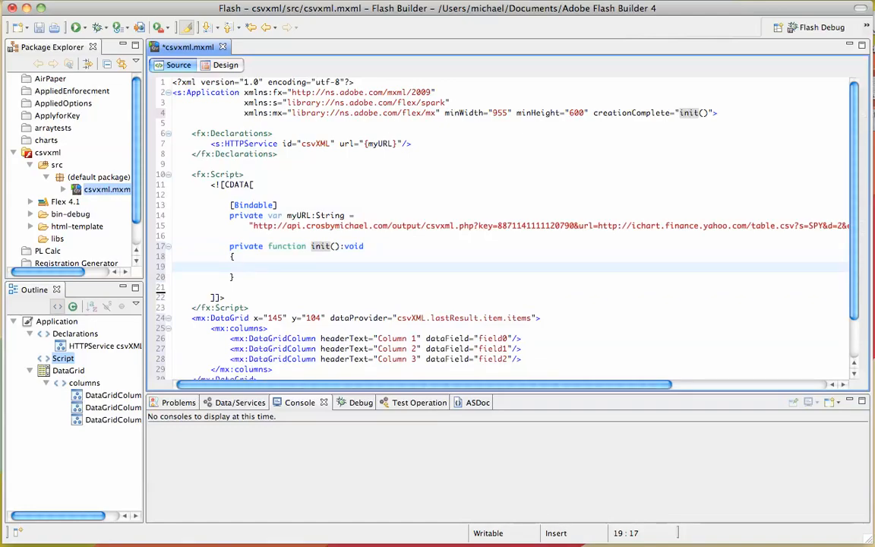
{"action": "type", "text": "cs"}
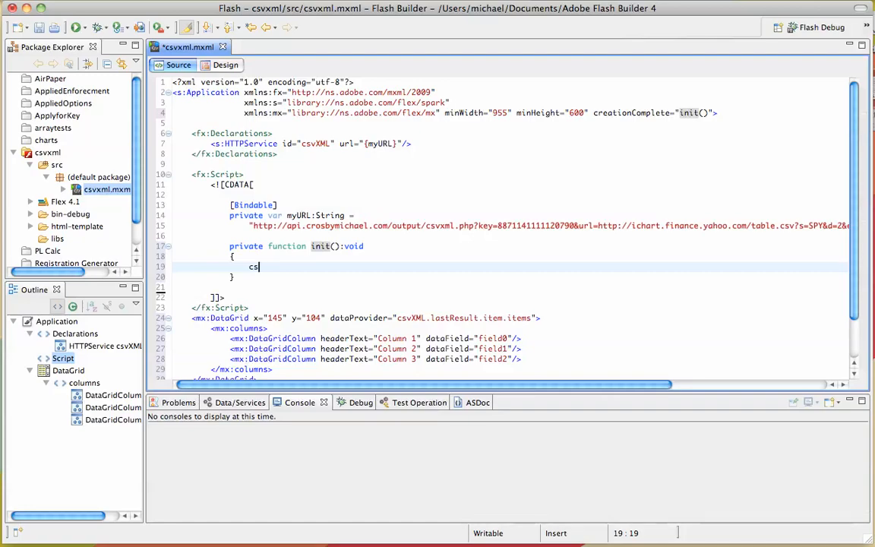
{"action": "type", "text": "vXML"}
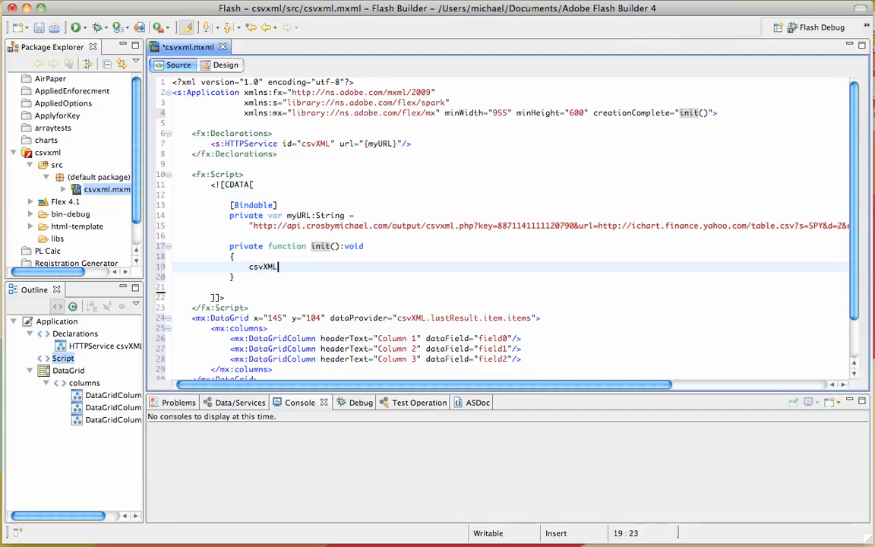
{"action": "type", "text": ".send();"}
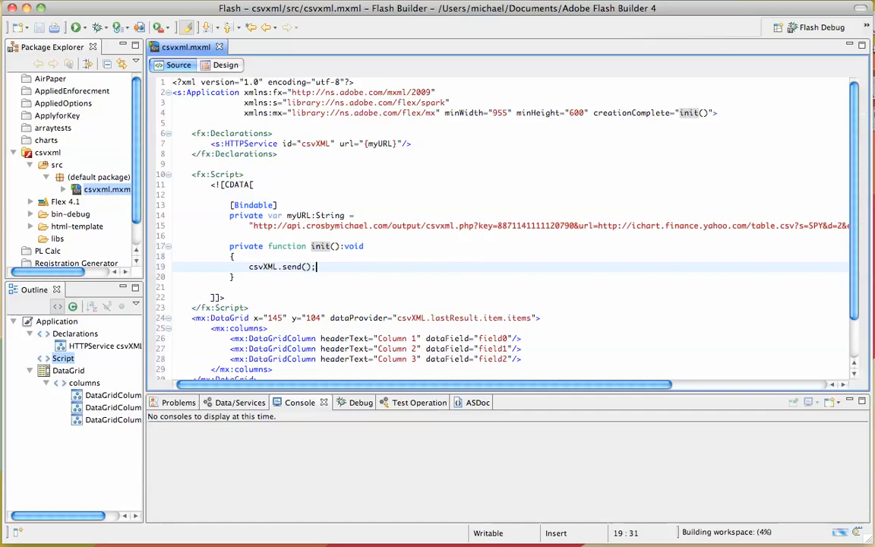
{"action": "scroll", "scroll_direction": "down", "scroll_amount": 3}
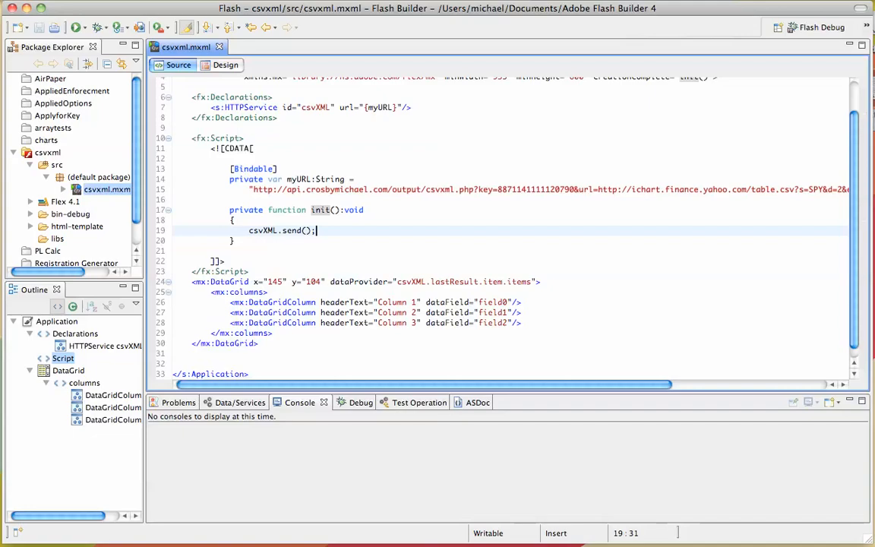
{"action": "left_click", "coordinate": [76, 26]}
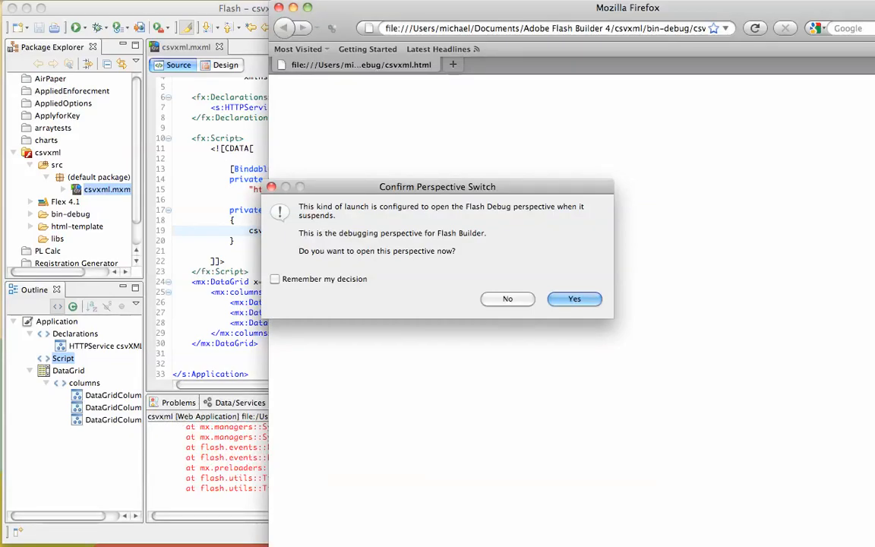
Decline the debugging perspective switch and start wrapping the dataProvider value in curly braces
{"action": "left_click", "coordinate": [574, 298]}
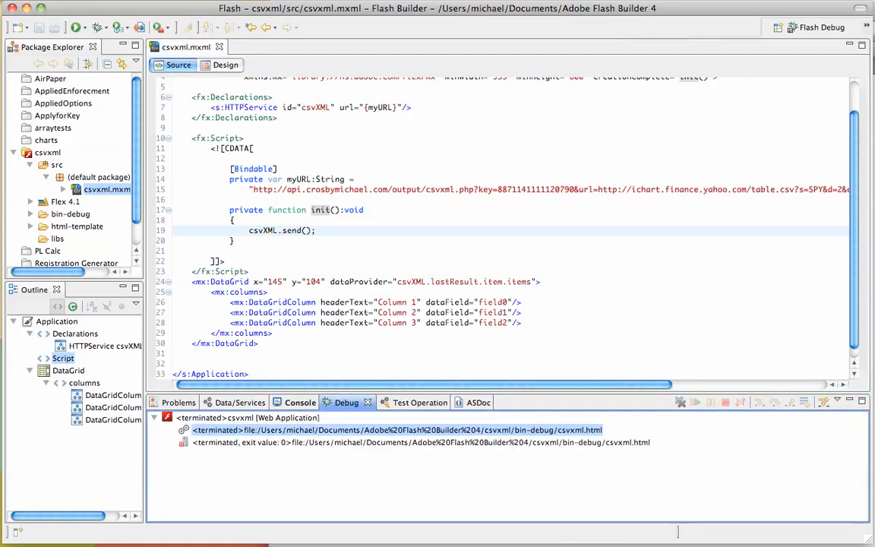
{"action": "left_click", "coordinate": [400, 282]}
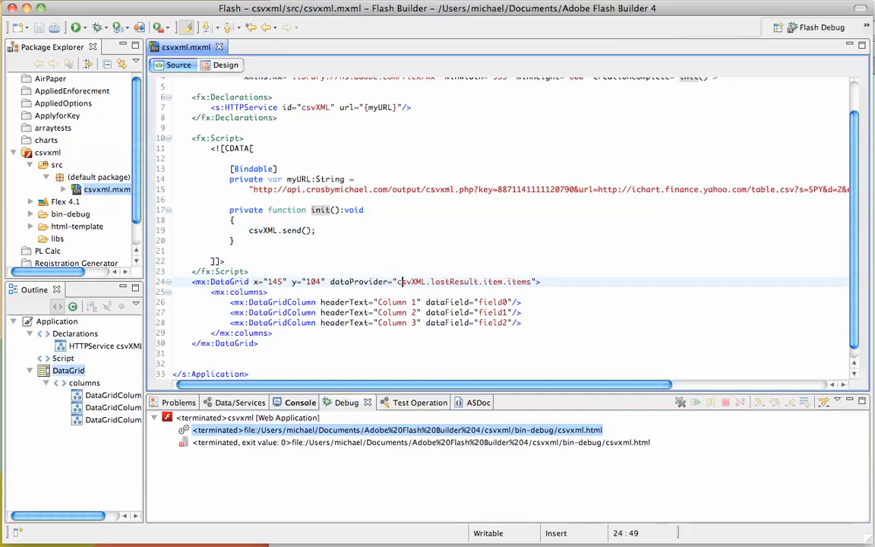
{"action": "type", "text": "{"}
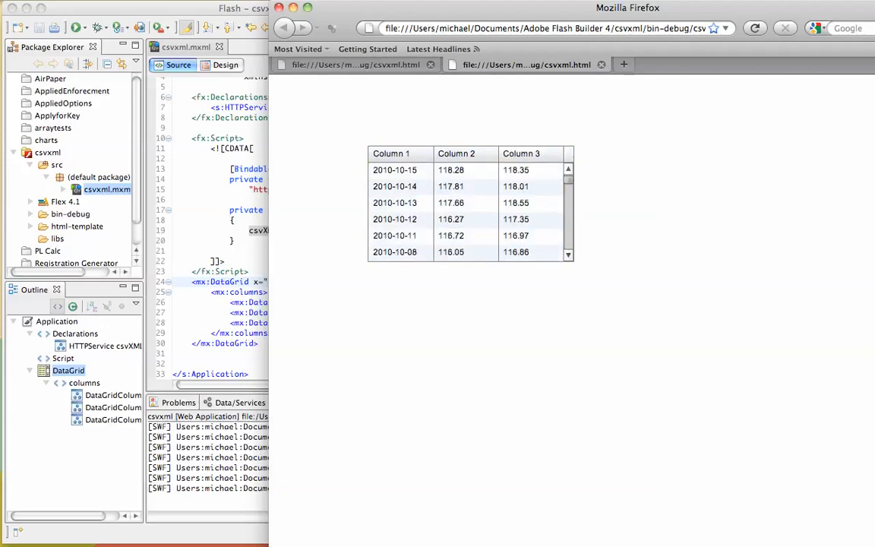
Scroll through the SPY prices DataGrid in Firefox to the oldest 1993 rows
{"action": "scroll", "scroll_direction": "down", "scroll_amount": 3}
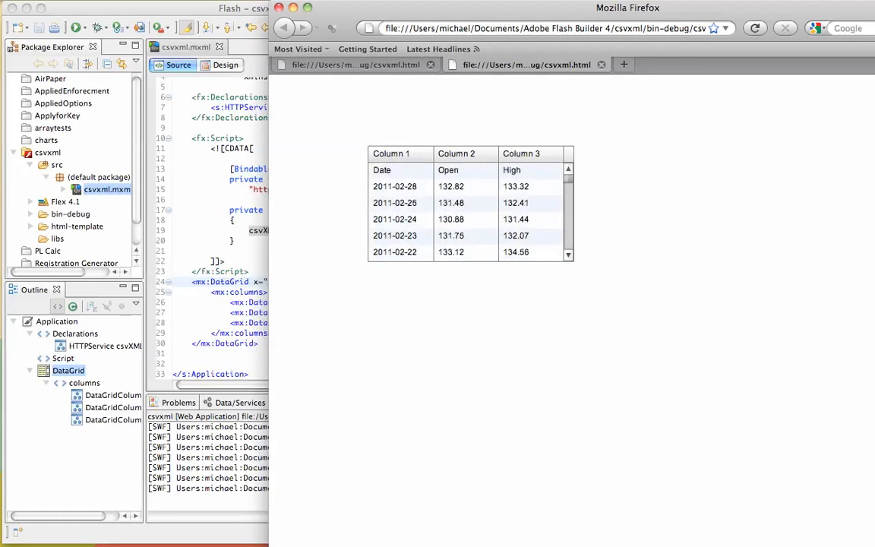
{"action": "left_click", "coordinate": [452, 203]}
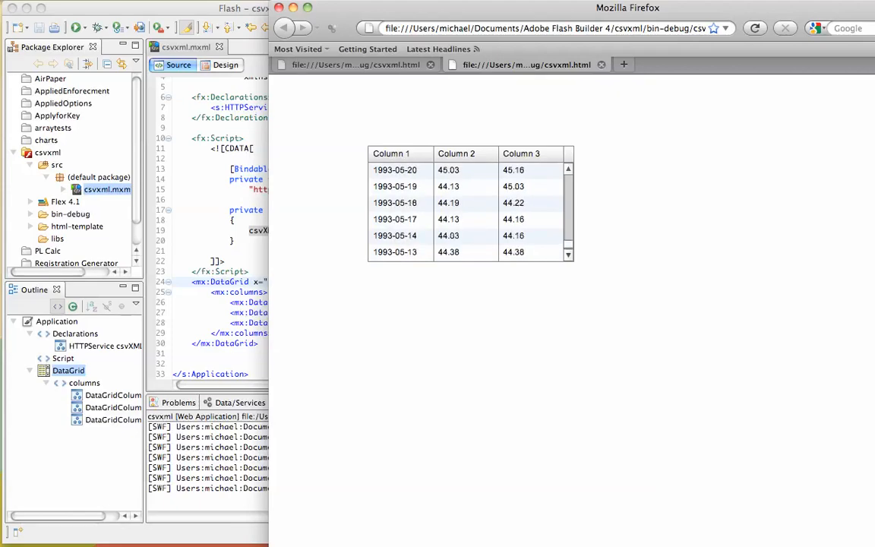
{"action": "scroll", "scroll_direction": "down", "scroll_amount": 3}
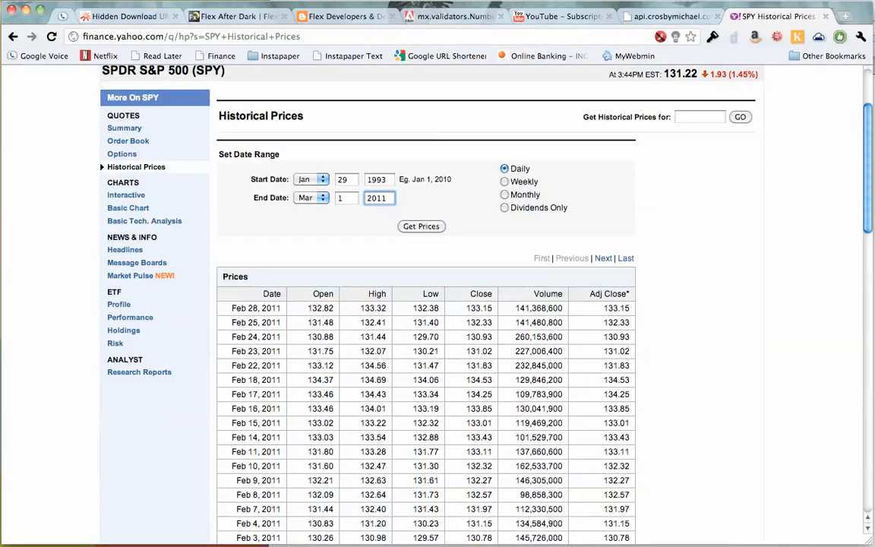
Switch to the api.crosbymichael.com tab with the CSVTOJSON API documentation
{"action": "left_click", "coordinate": [669, 16]}
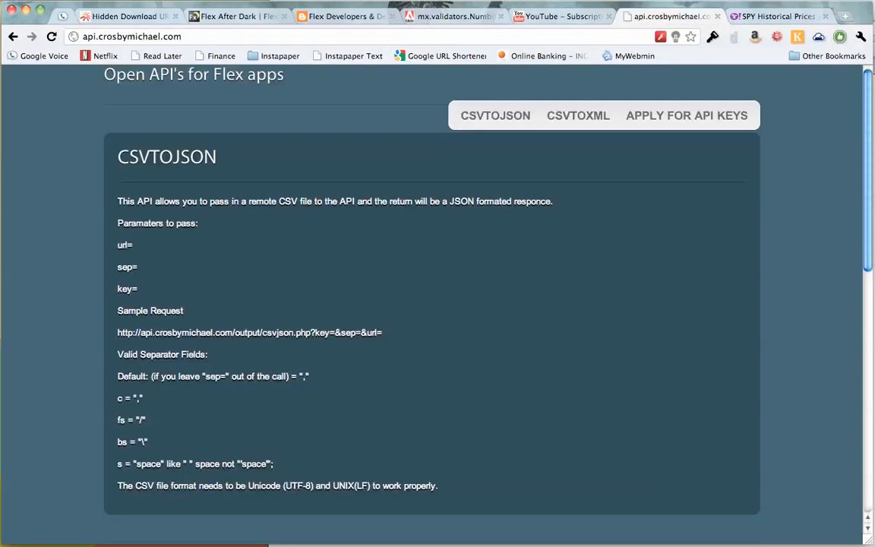